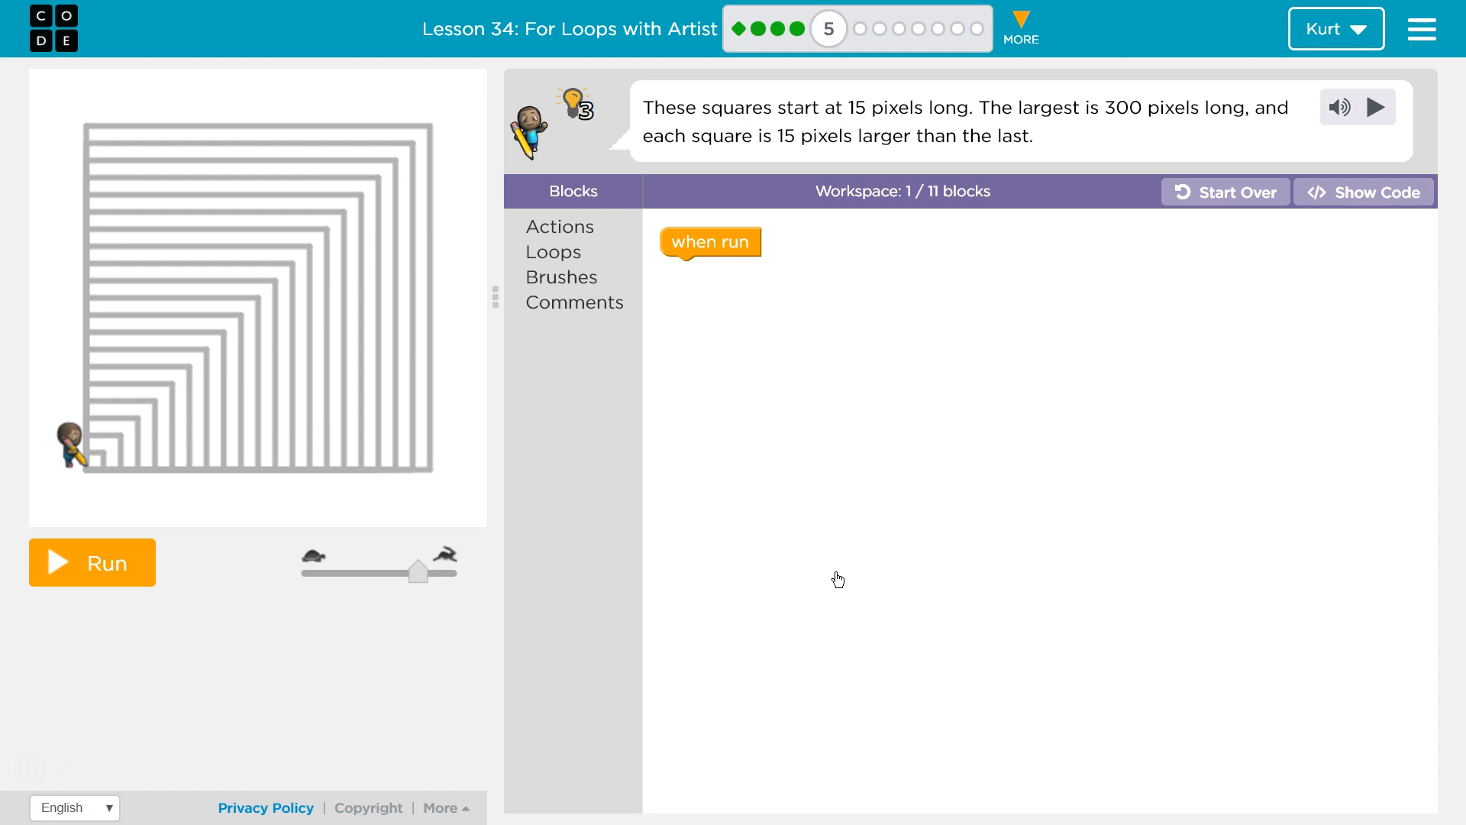
{"action": "mouse_move", "coordinate": [964, 163]}
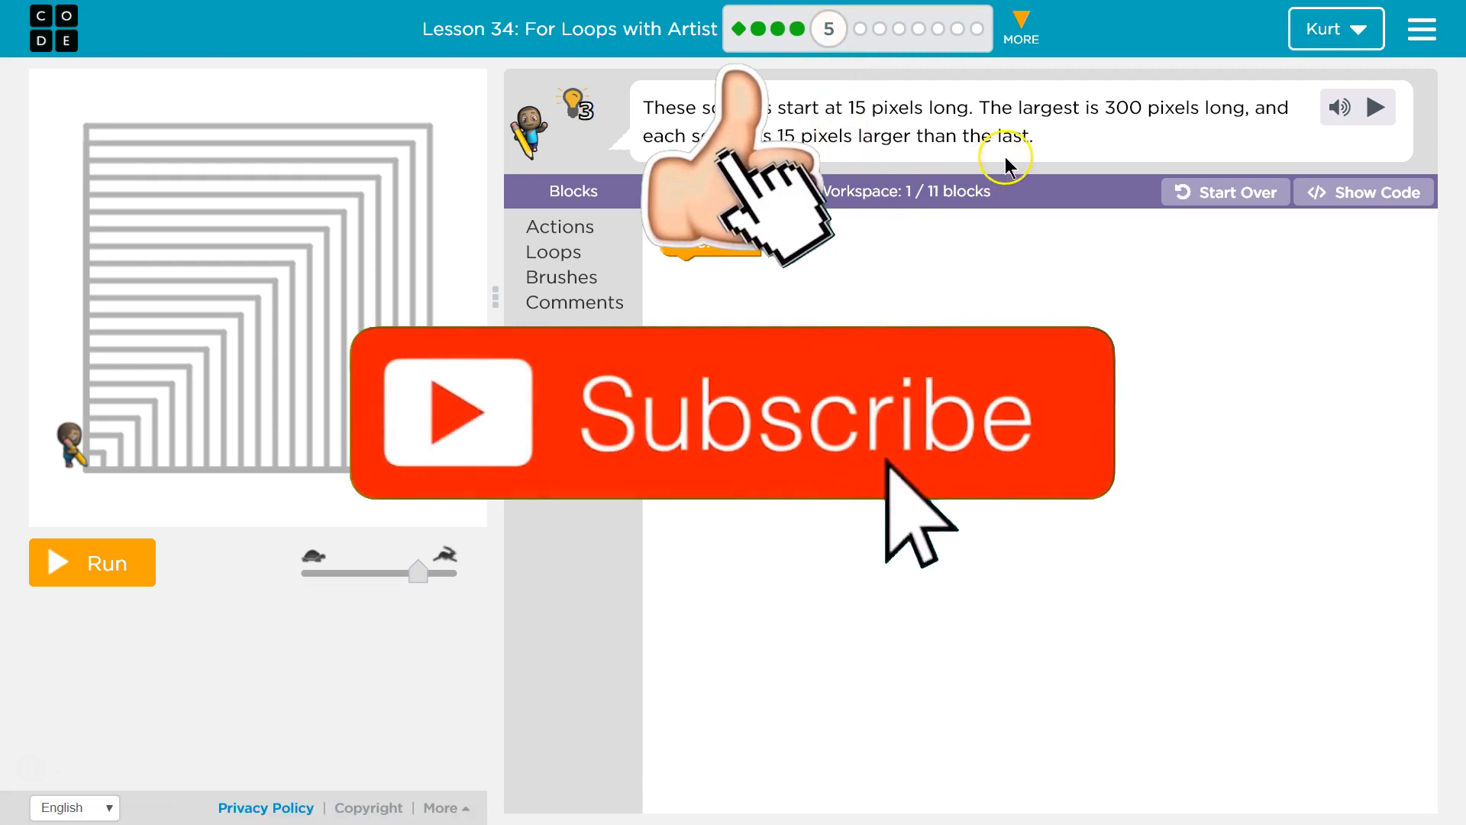
Step: Add a for loop under 'when run' counting from 15 to 300 by 15
{"action": "left_click", "coordinate": [553, 252]}
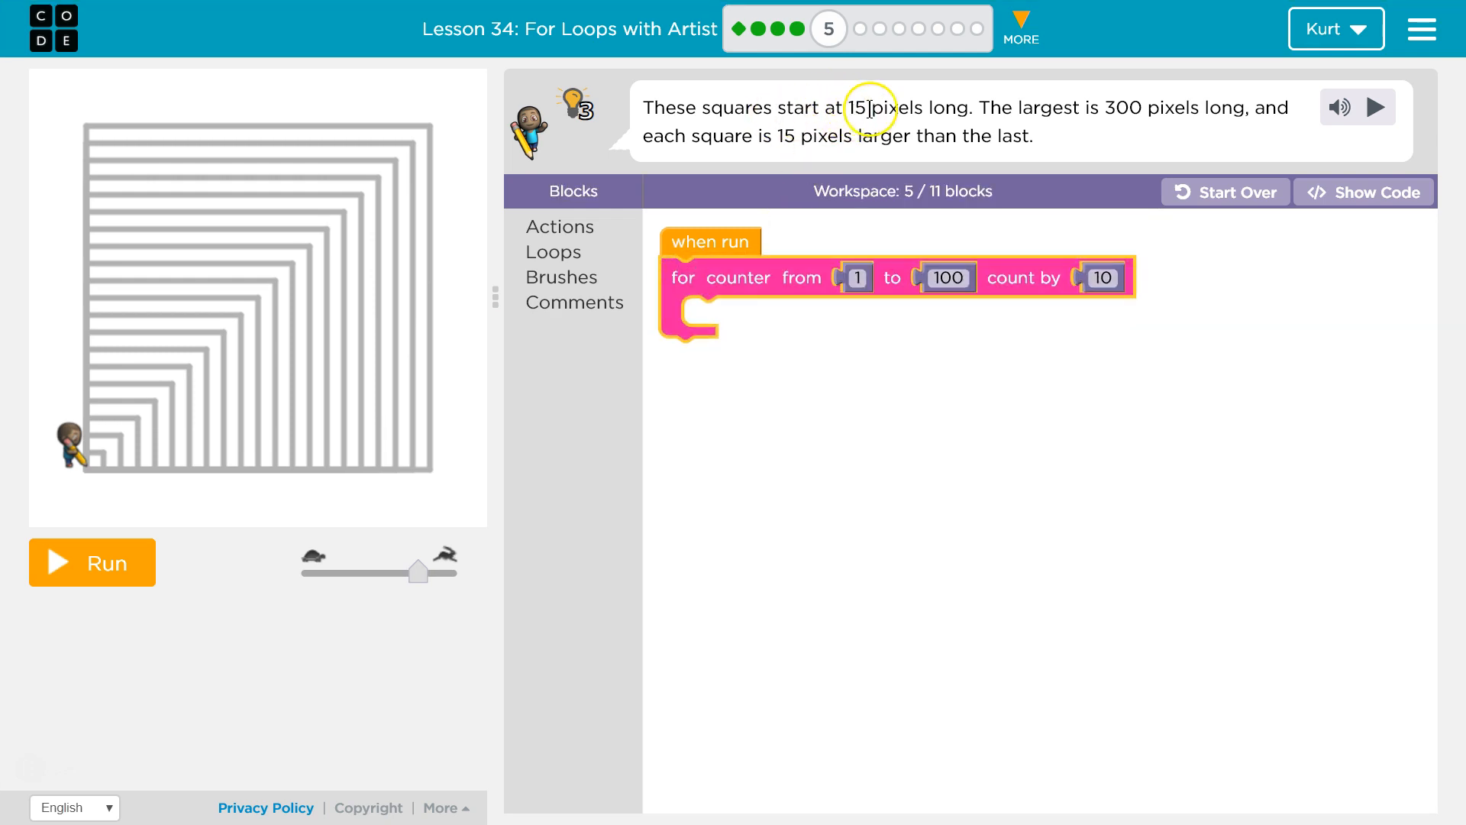
{"action": "mouse_move", "coordinate": [858, 318]}
{"action": "type", "text": "300"}
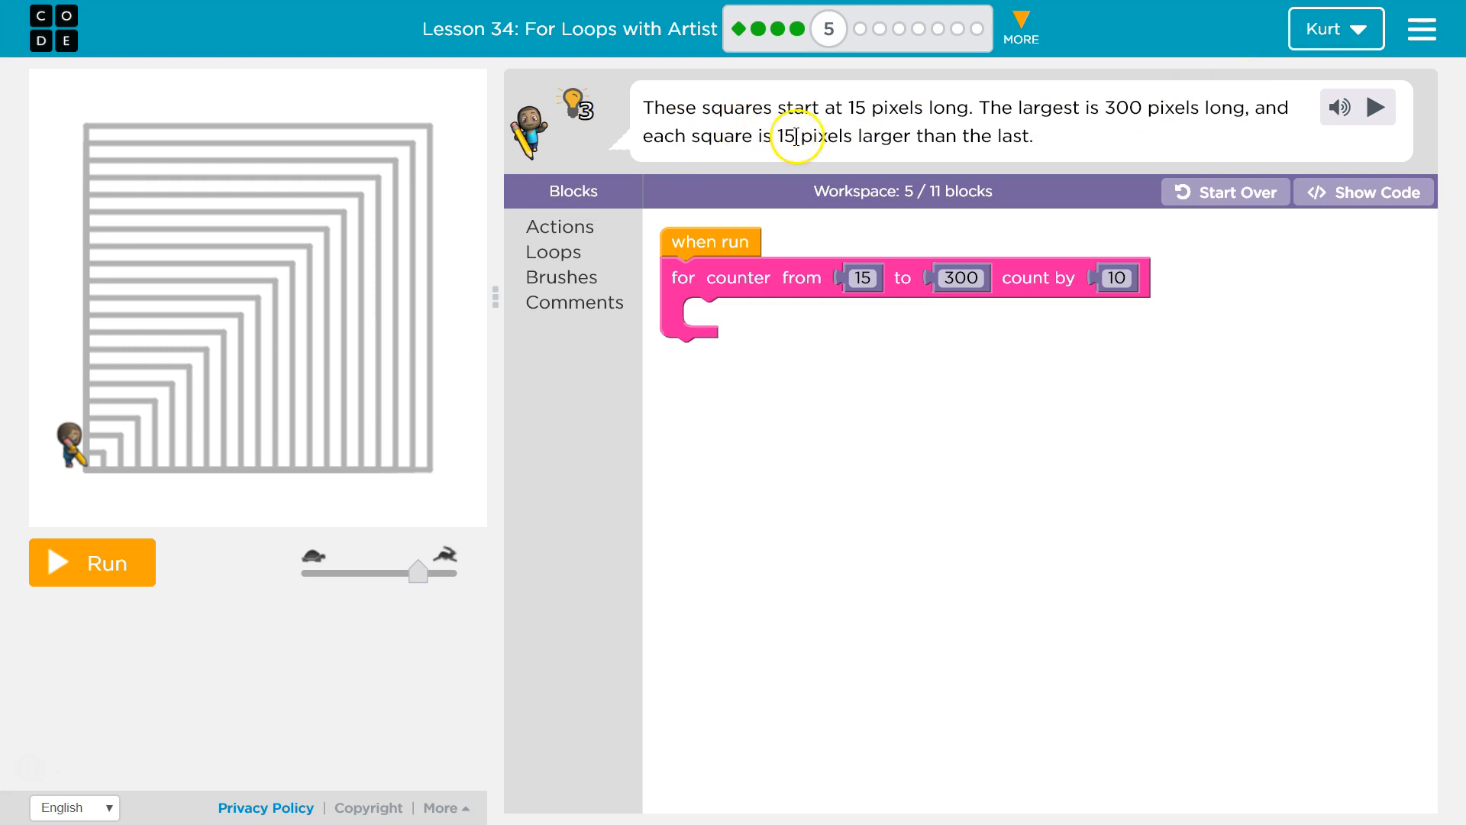
{"action": "mouse_move", "coordinate": [982, 137]}
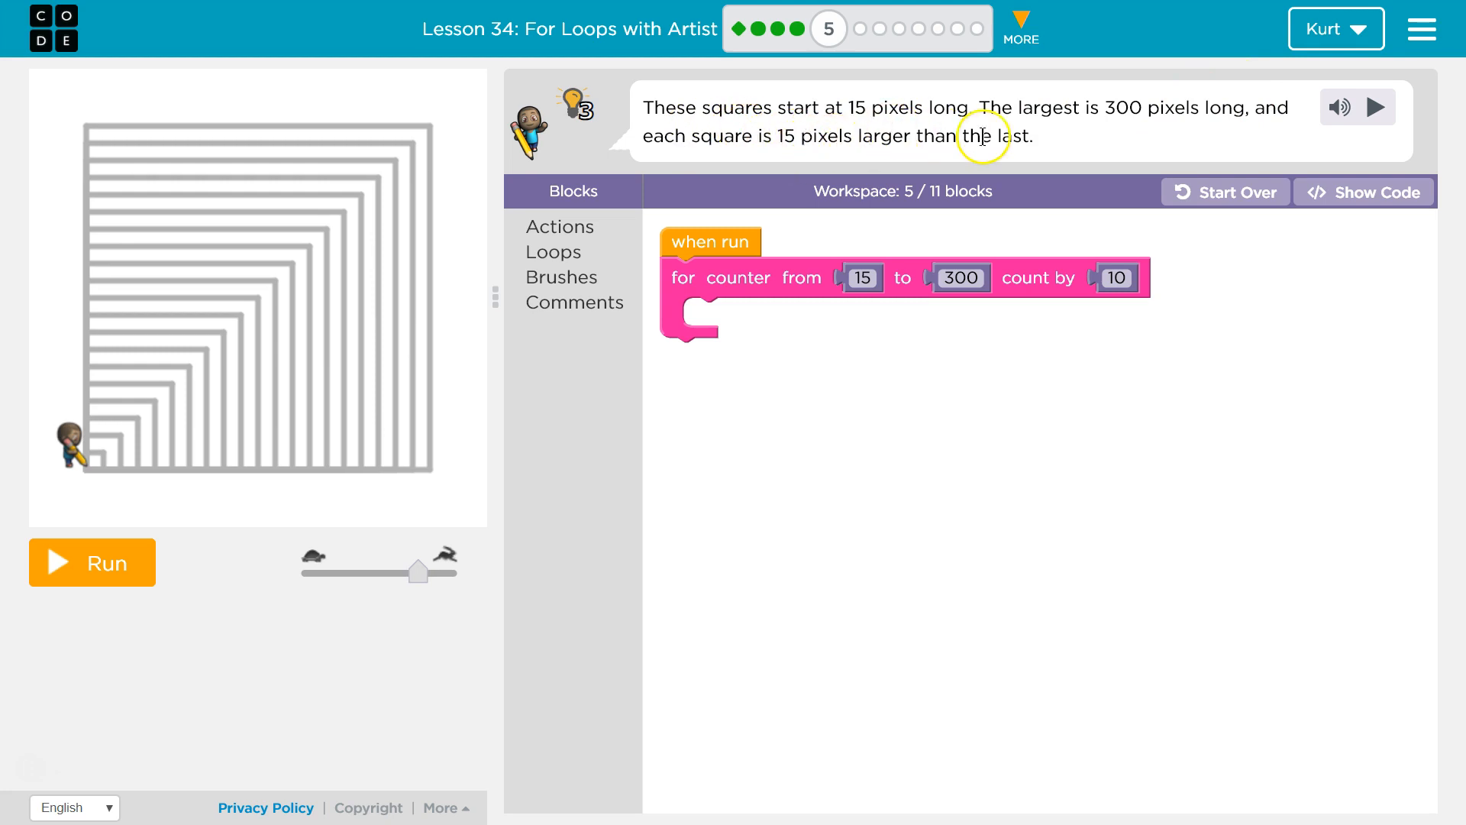
{"action": "mouse_move", "coordinate": [857, 324]}
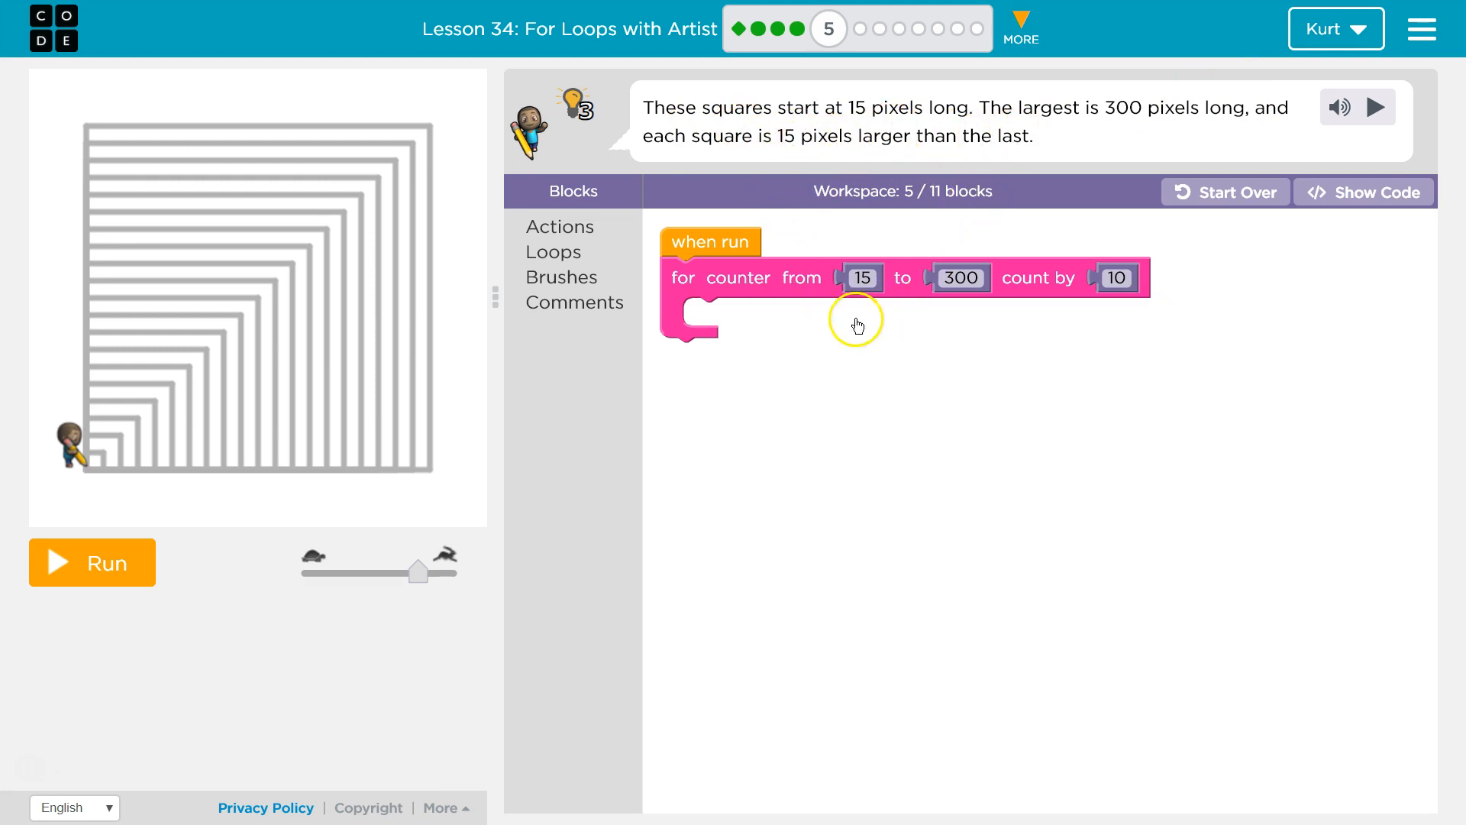
{"action": "mouse_move", "coordinate": [122, 410]}
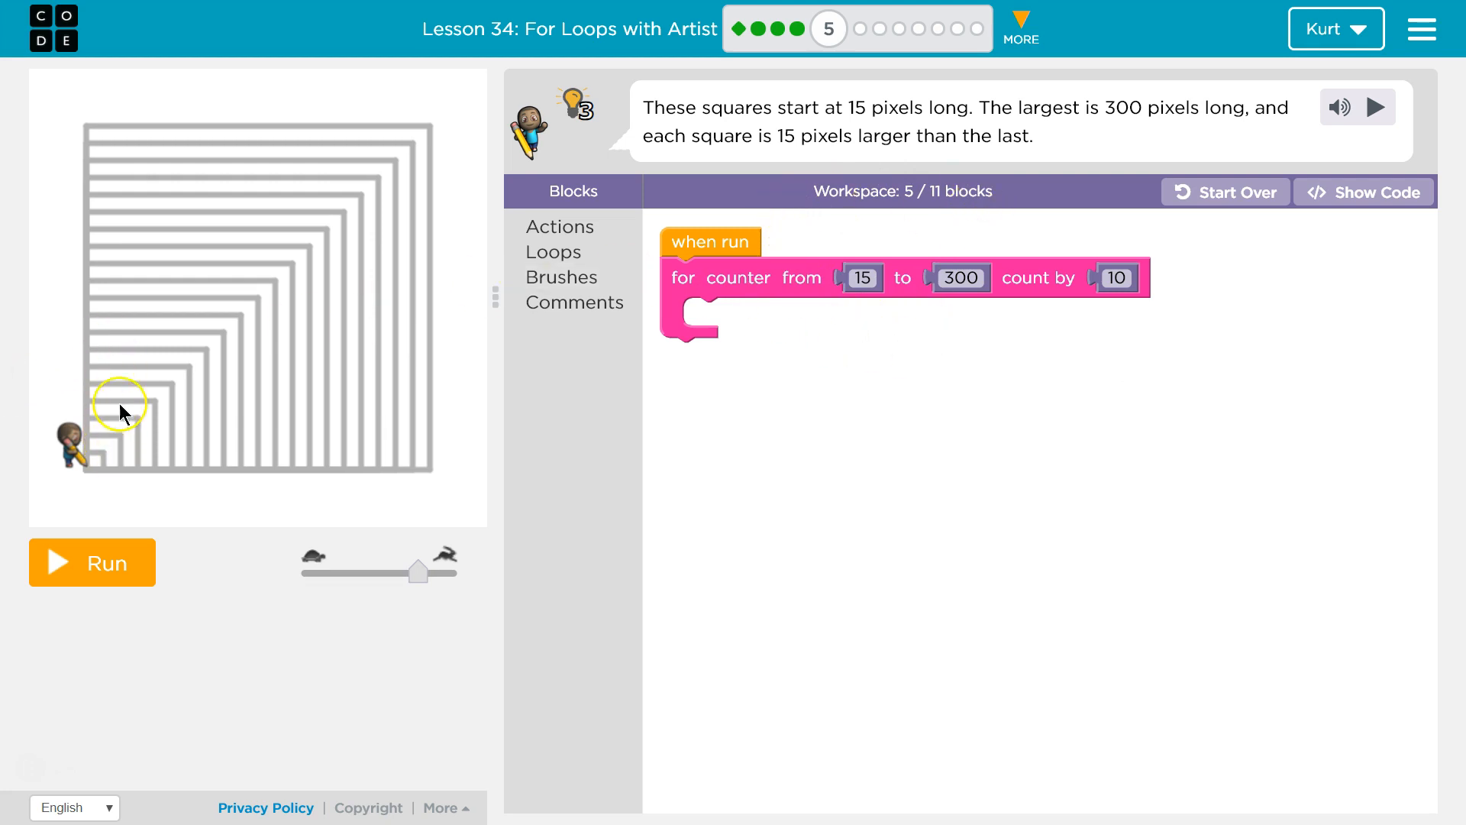
{"action": "mouse_move", "coordinate": [348, 445]}
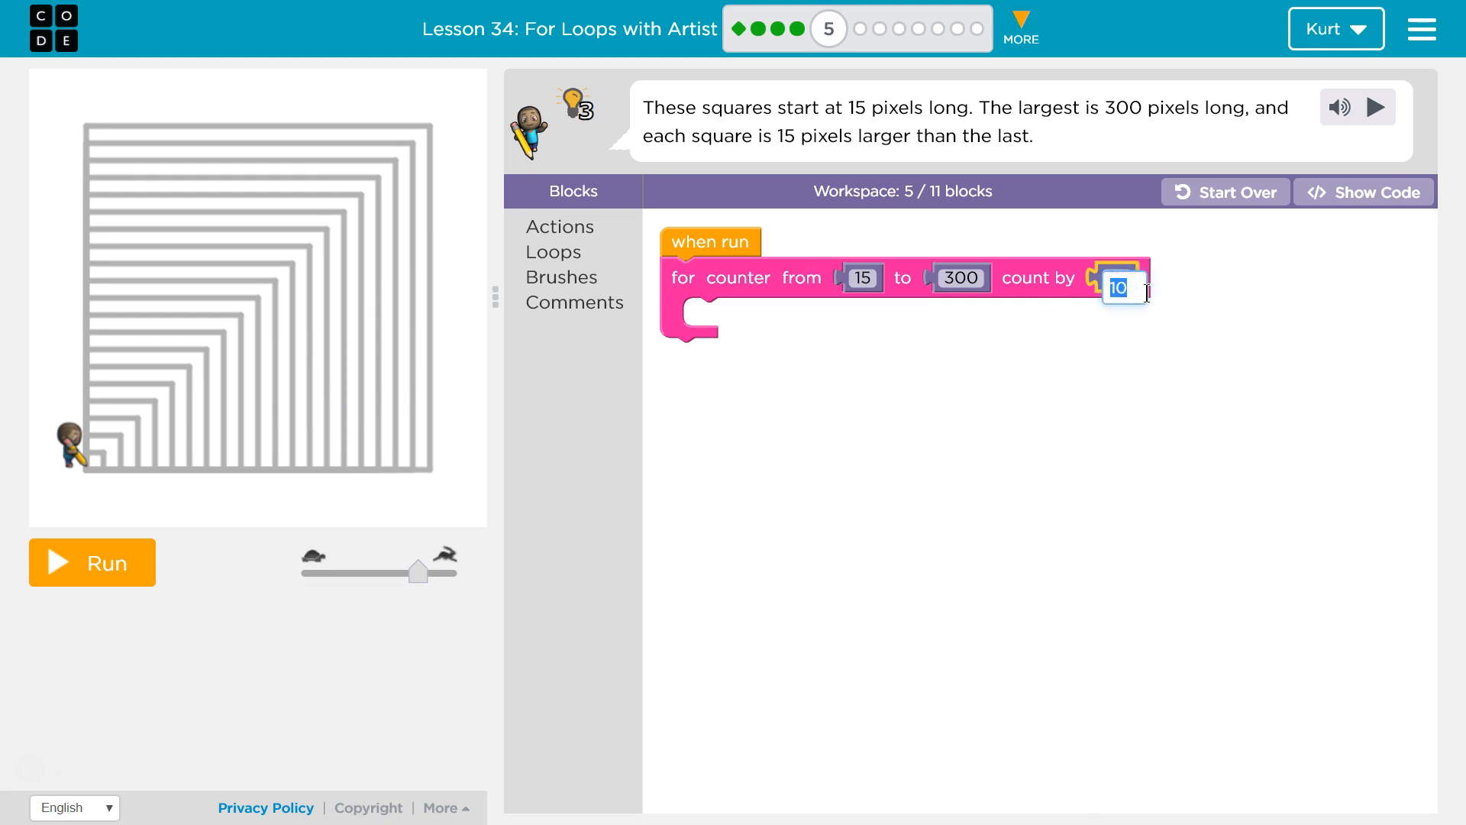
{"action": "type", "text": "15"}
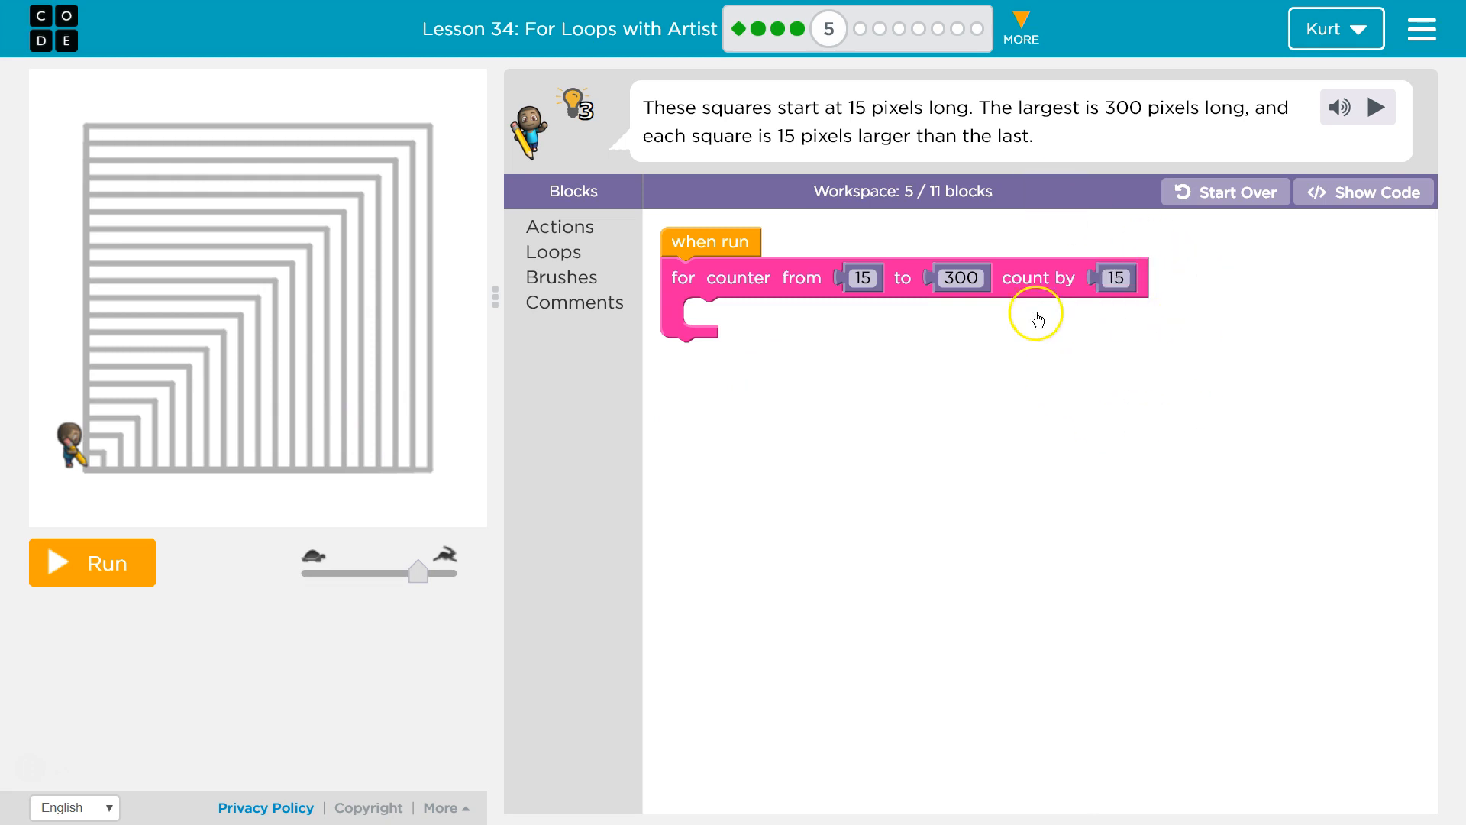
{"action": "mouse_move", "coordinate": [1189, 290]}
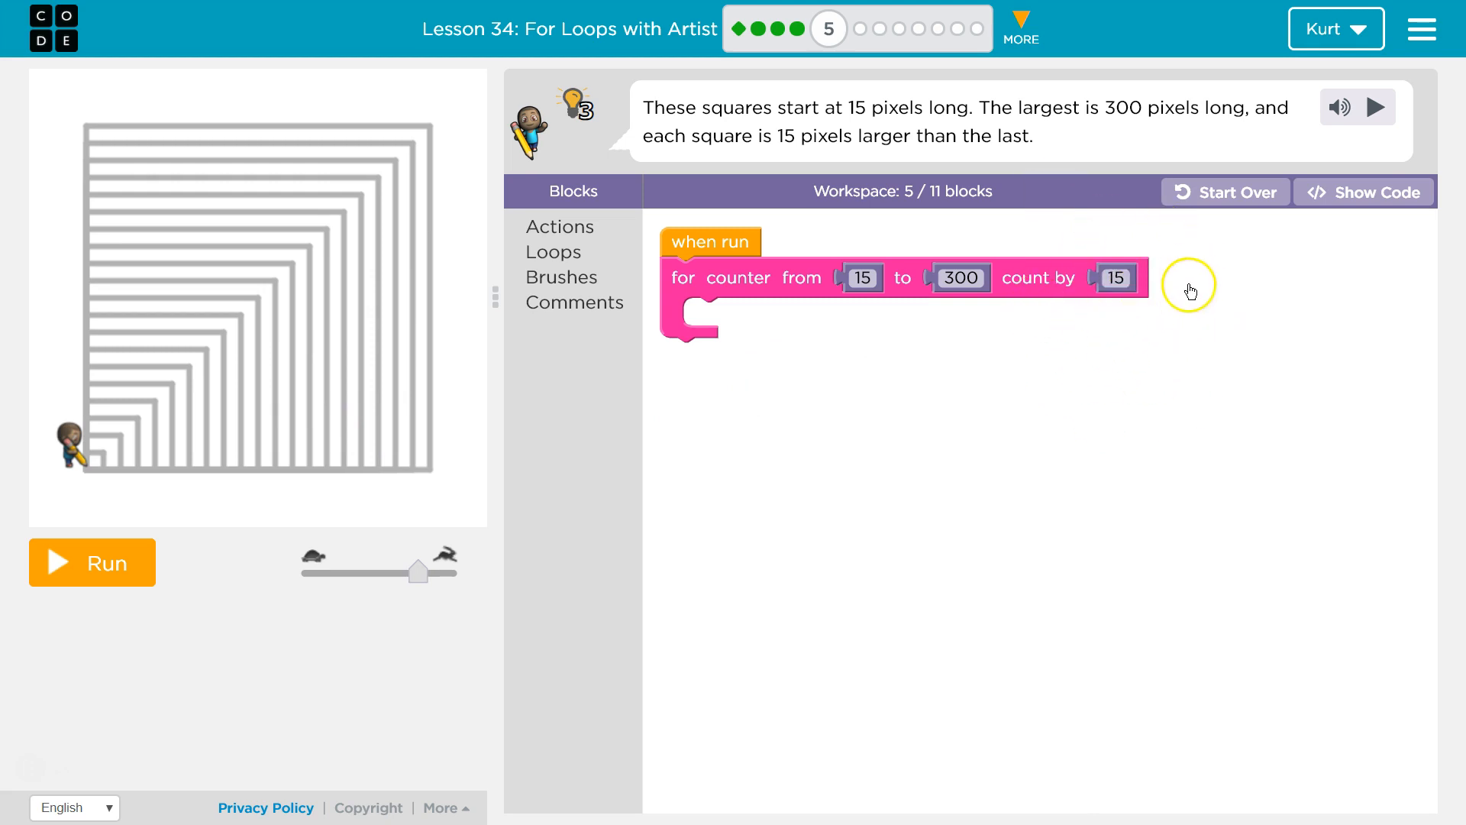
{"action": "mouse_move", "coordinate": [713, 288]}
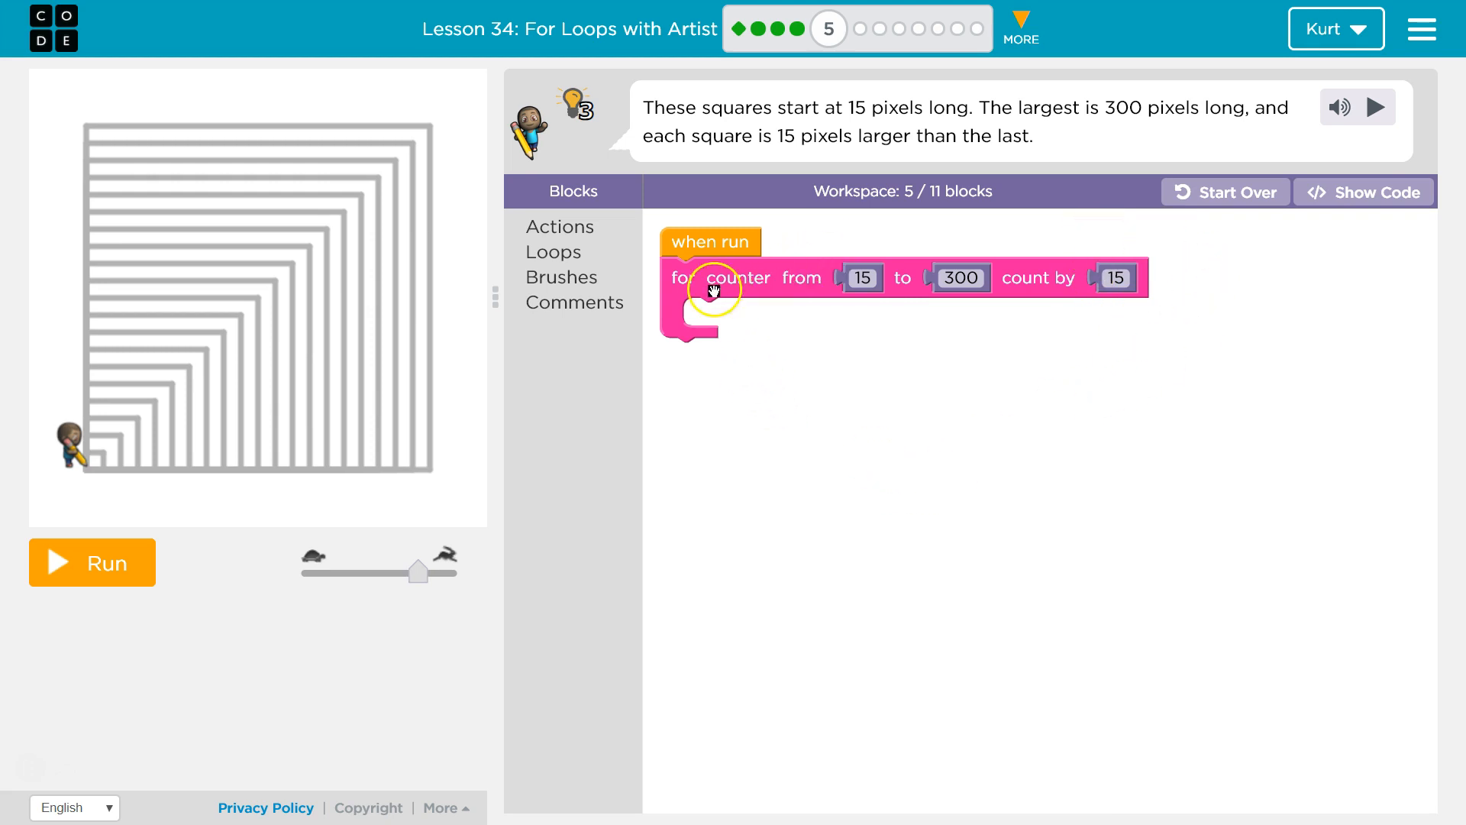
{"action": "mouse_move", "coordinate": [828, 232]}
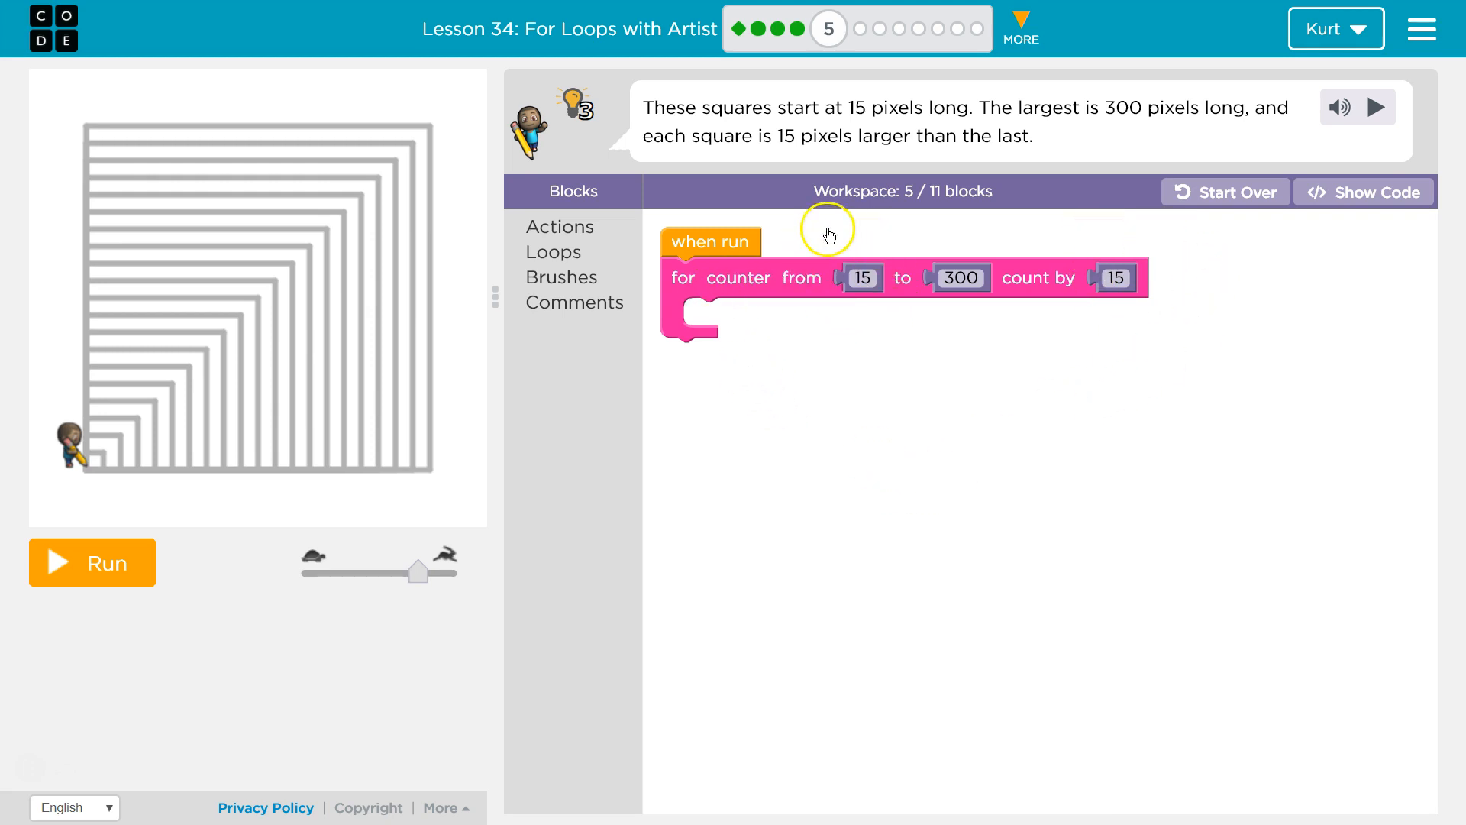
{"action": "mouse_move", "coordinate": [1009, 131]}
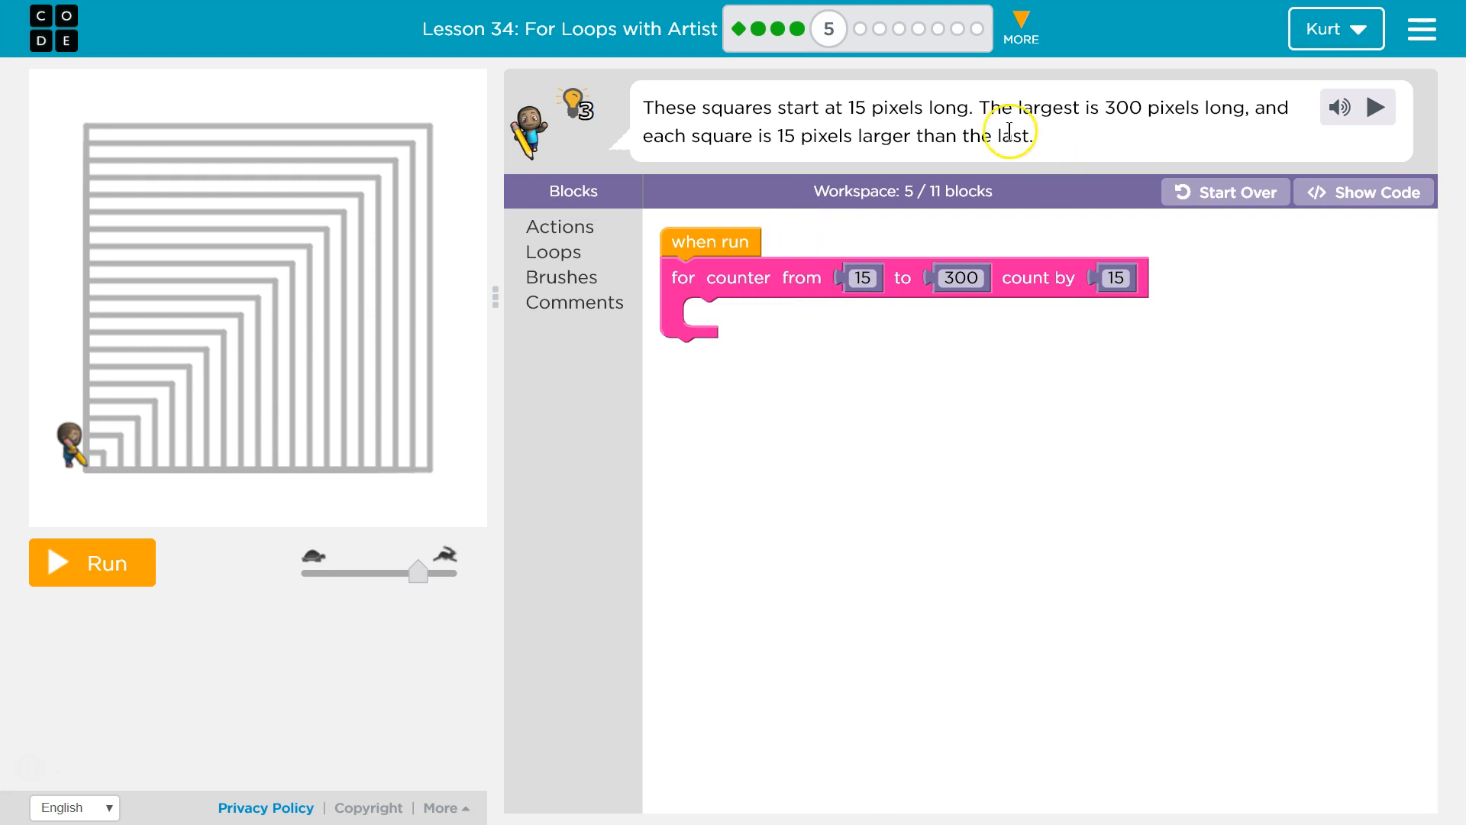
{"action": "mouse_move", "coordinate": [939, 252]}
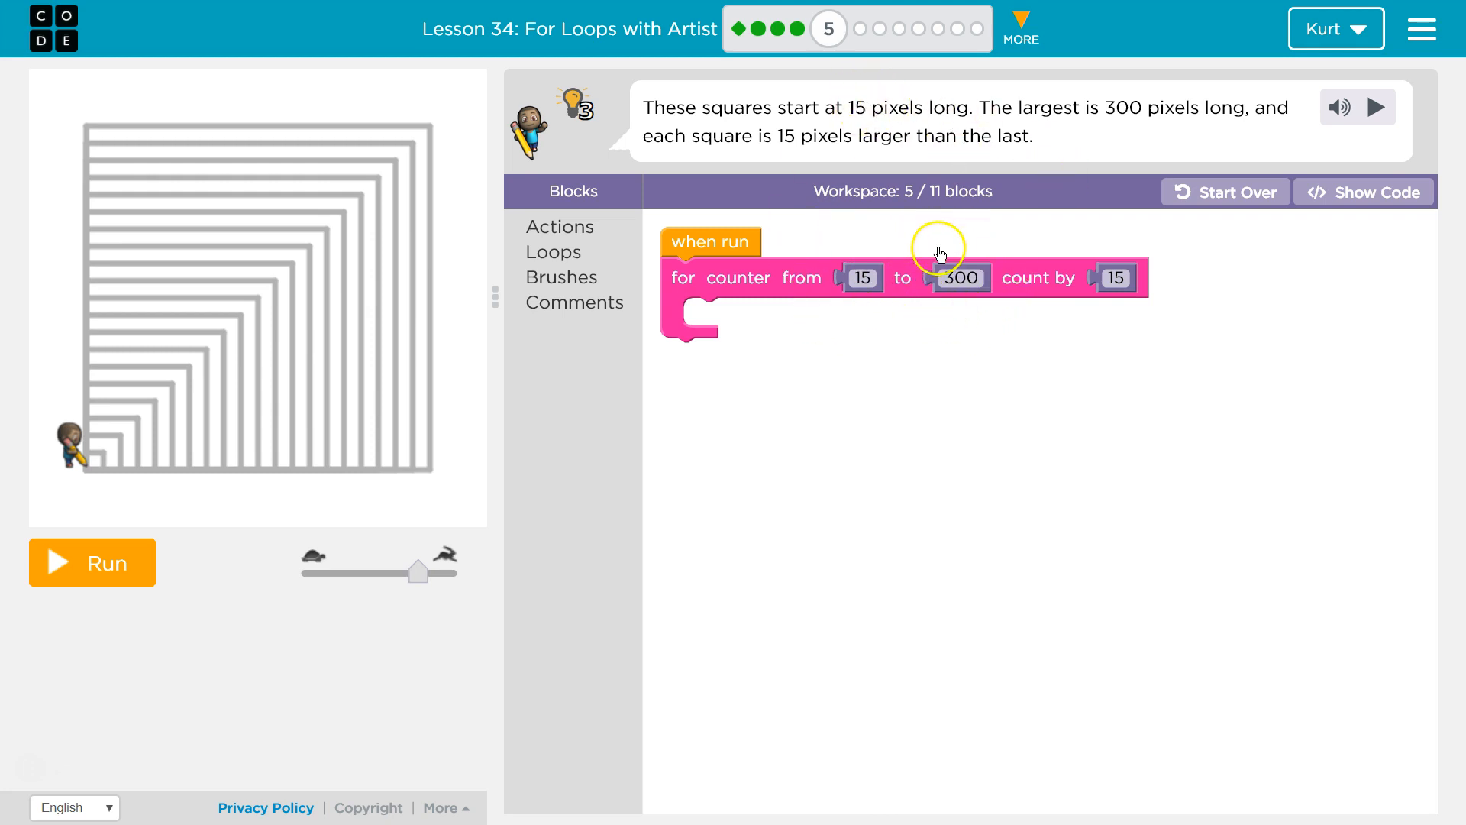
{"action": "mouse_move", "coordinate": [1147, 221]}
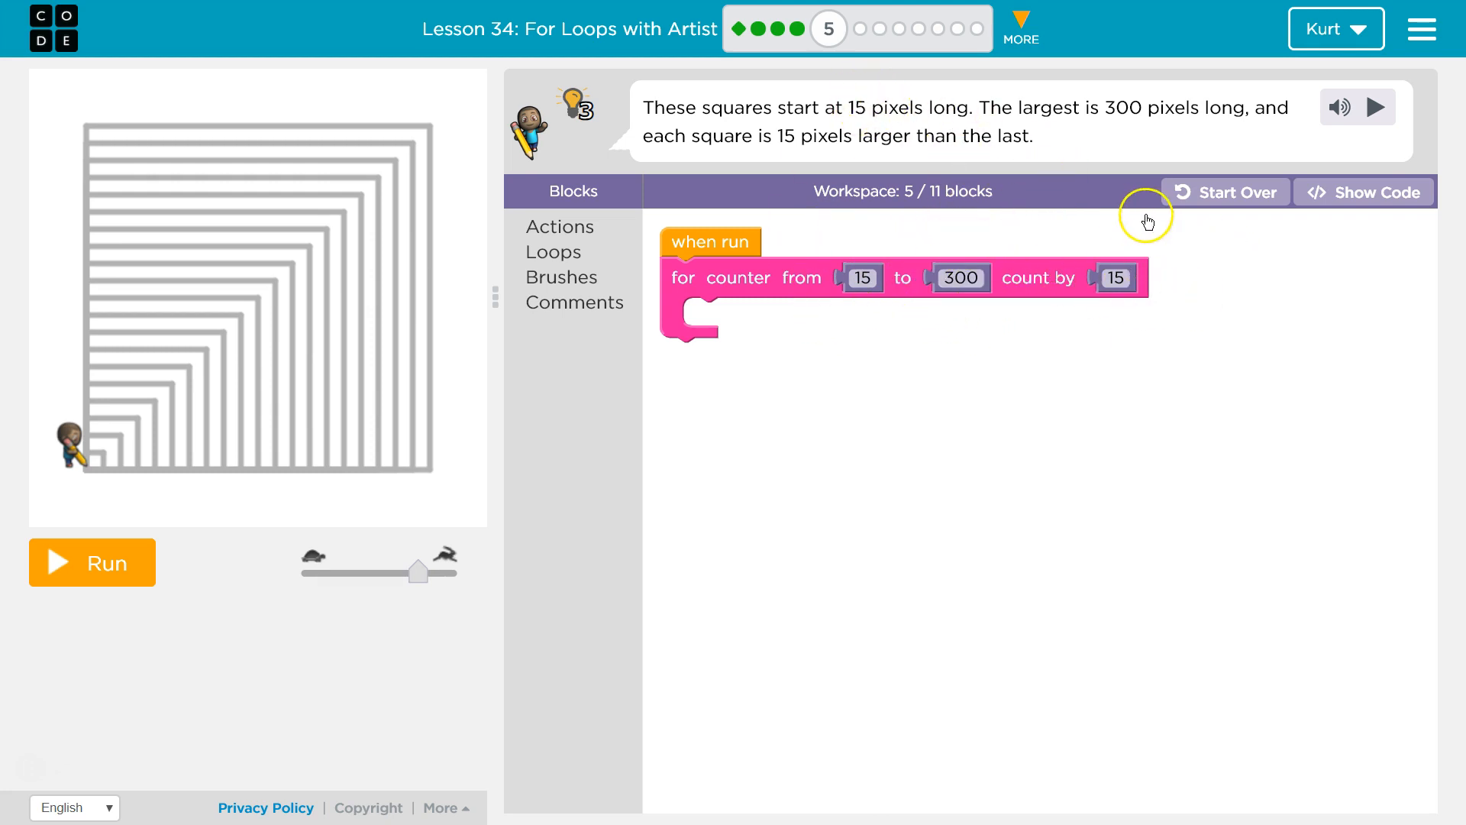
{"action": "mouse_move", "coordinate": [548, 252]}
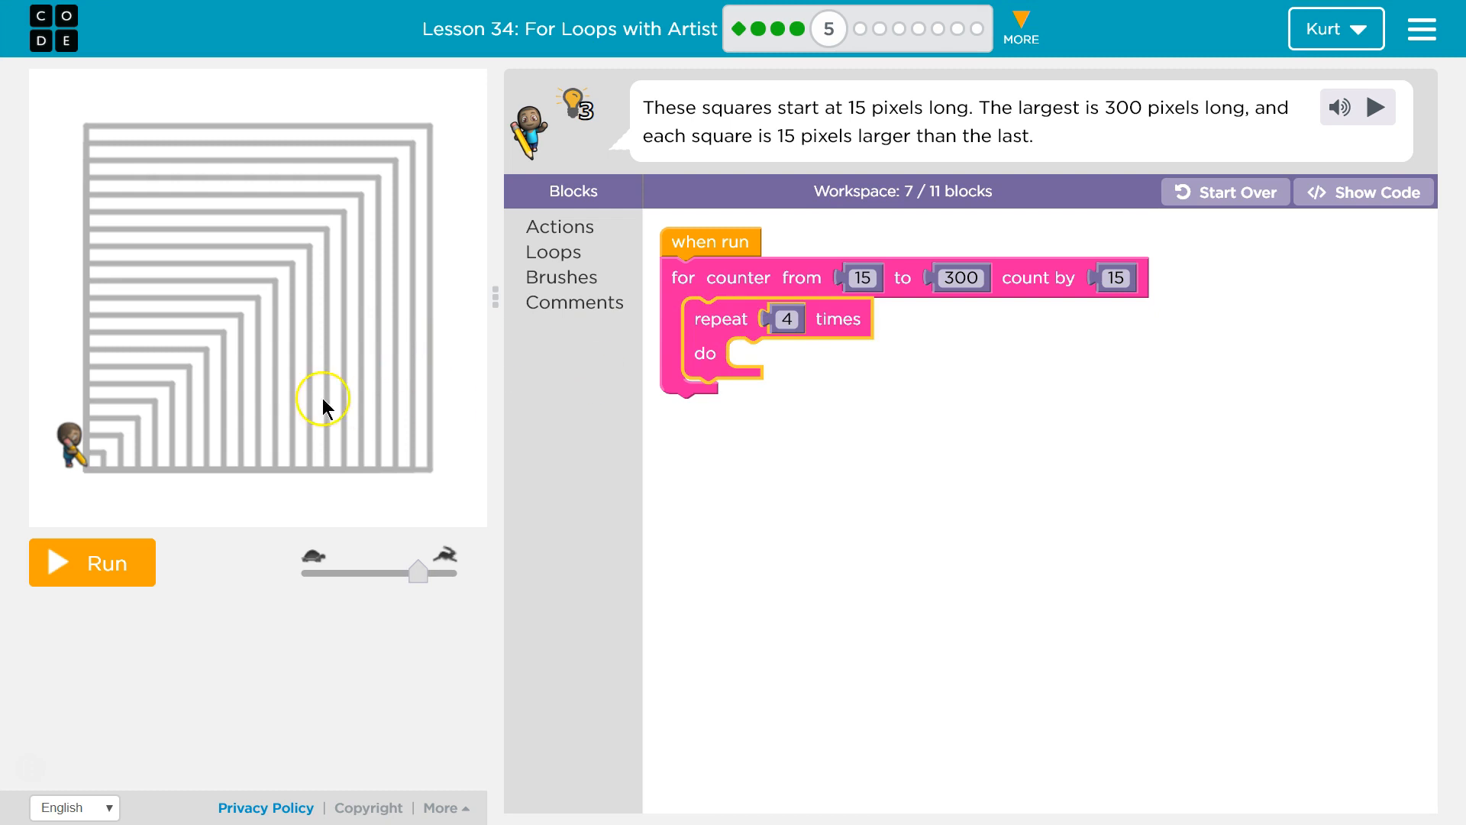
{"action": "mouse_move", "coordinate": [833, 293]}
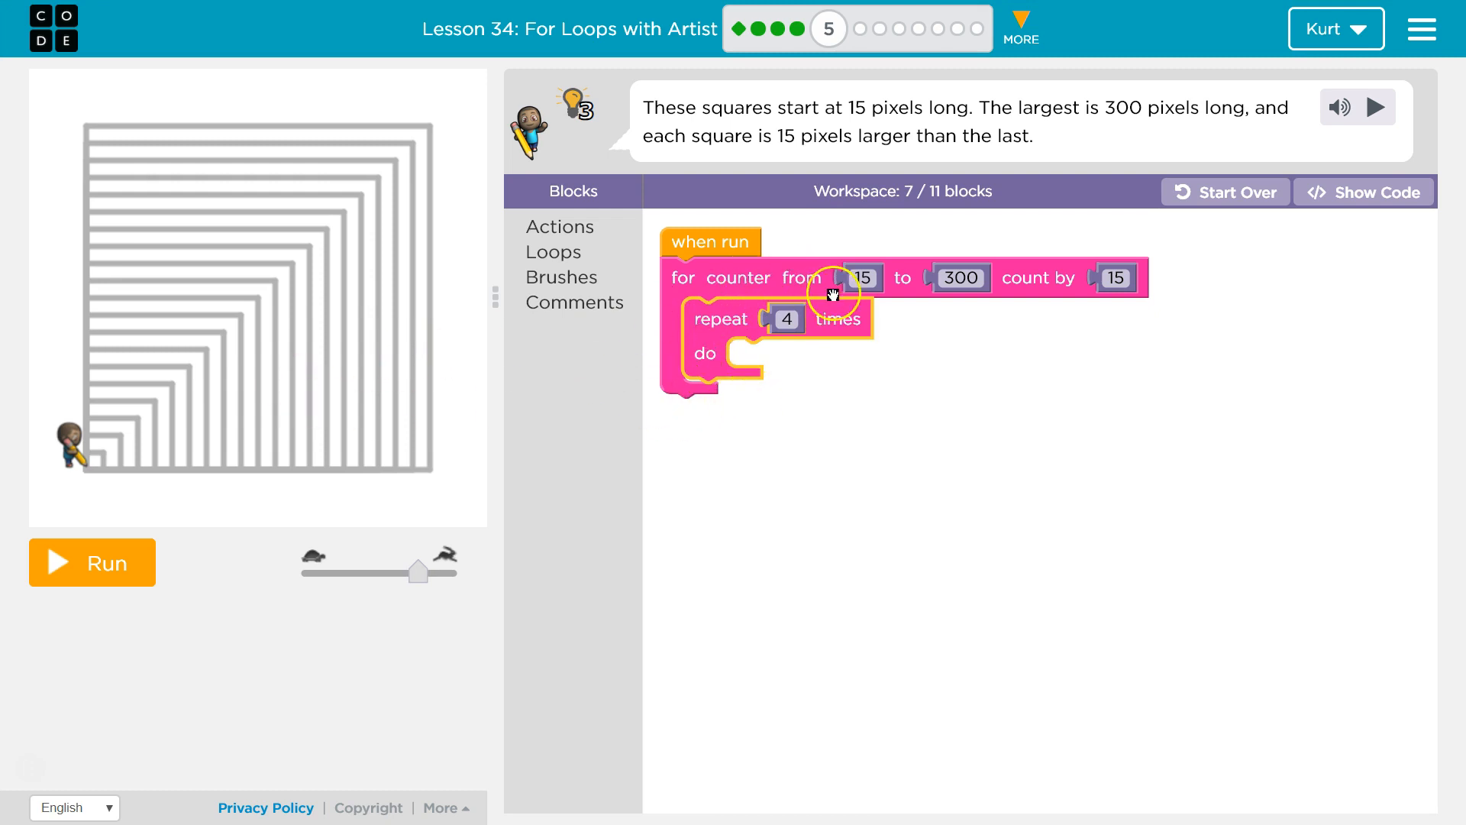
{"action": "mouse_move", "coordinate": [998, 344]}
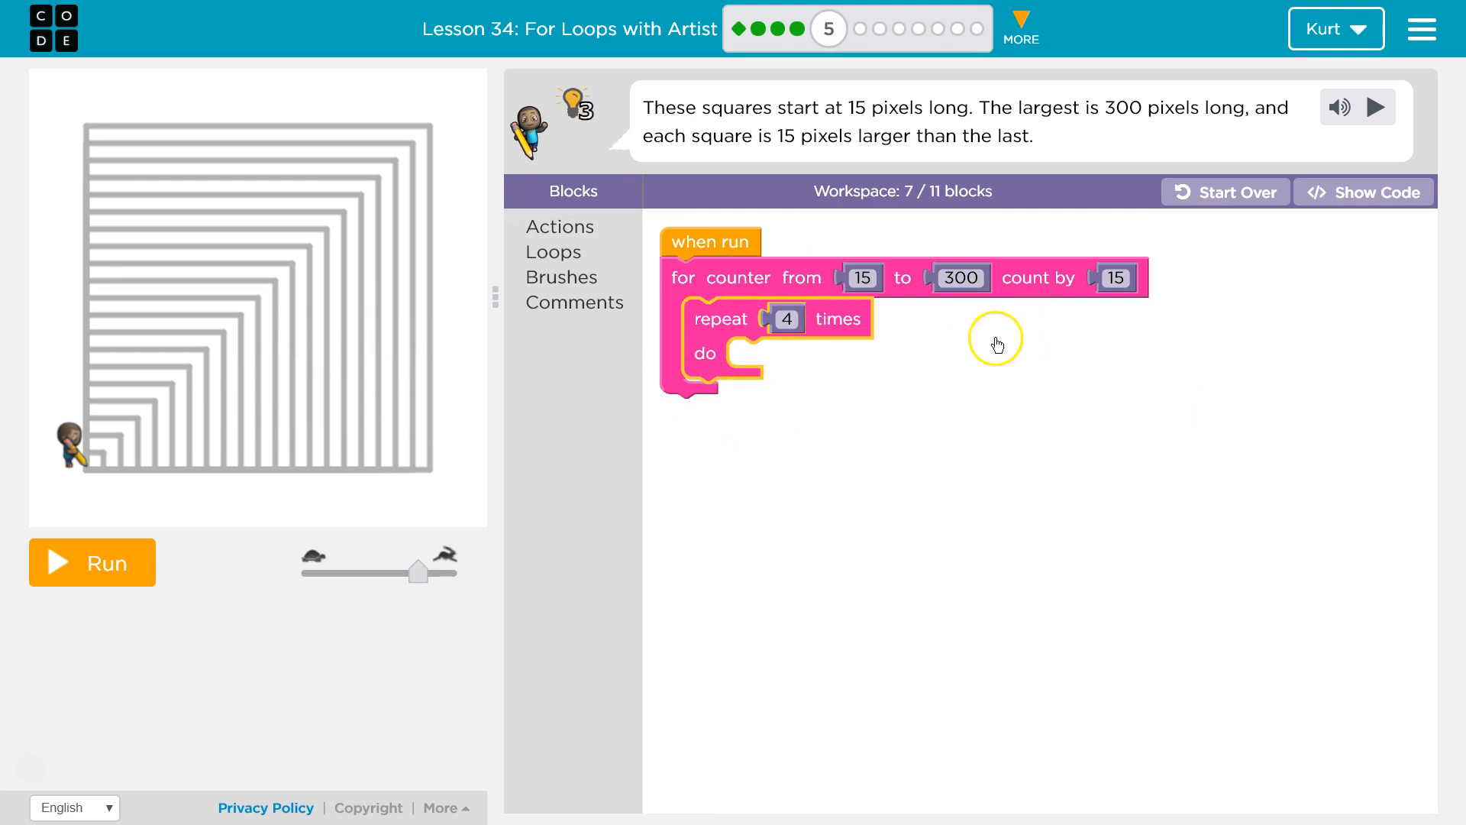
{"action": "mouse_move", "coordinate": [757, 320]}
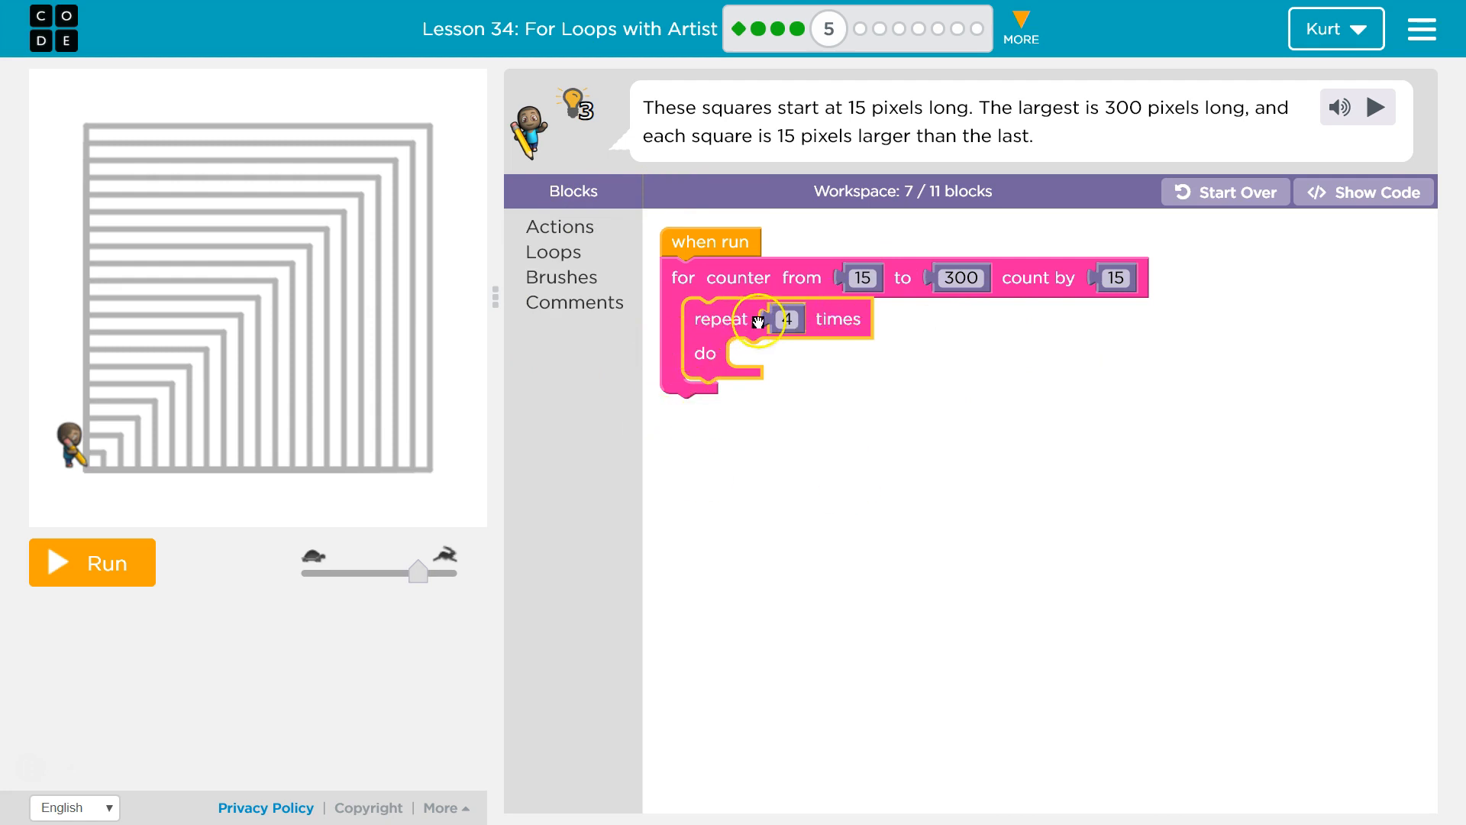
{"action": "left_click", "coordinate": [559, 226]}
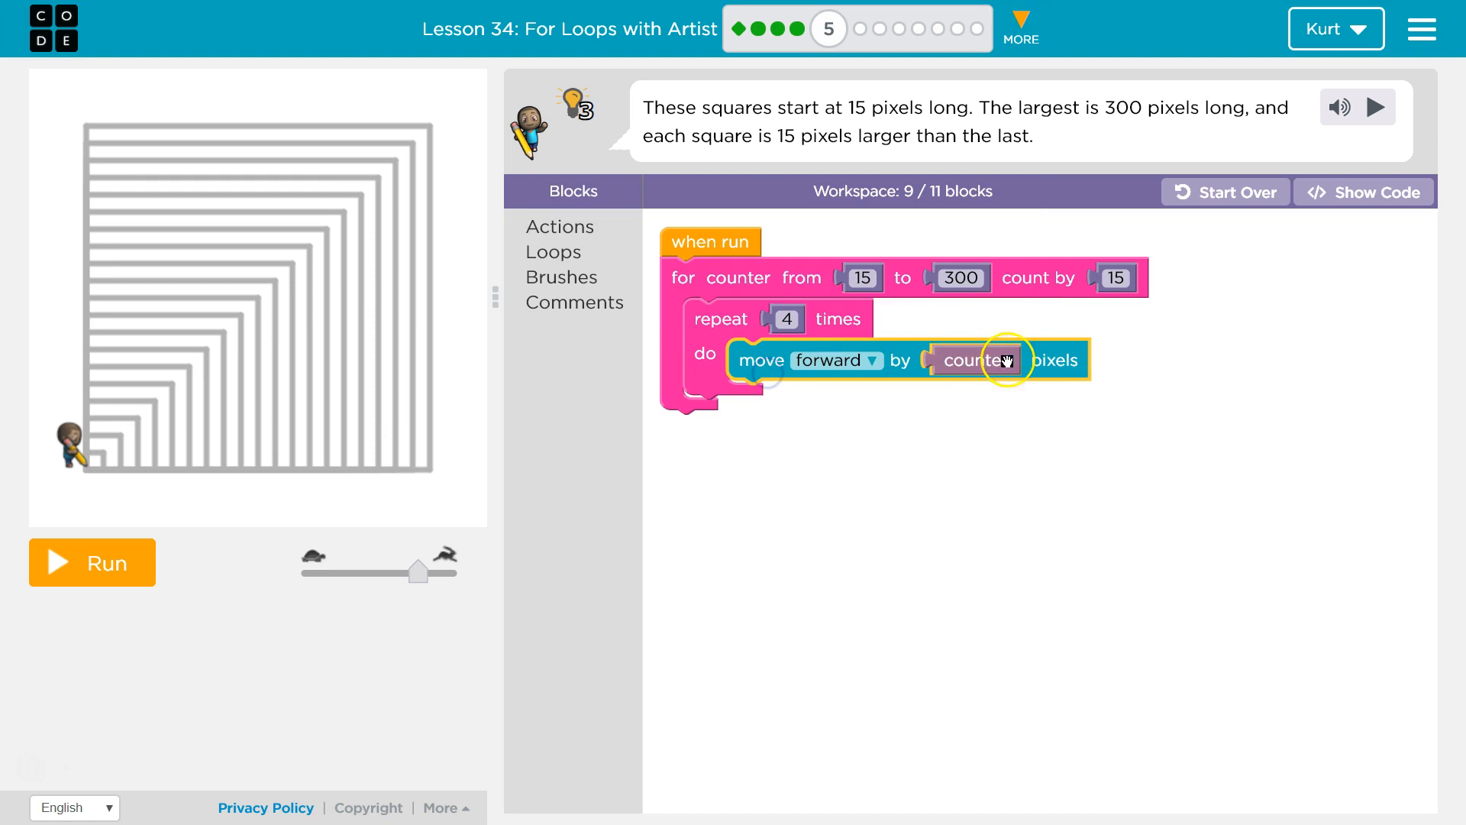
{"action": "left_click", "coordinate": [560, 226]}
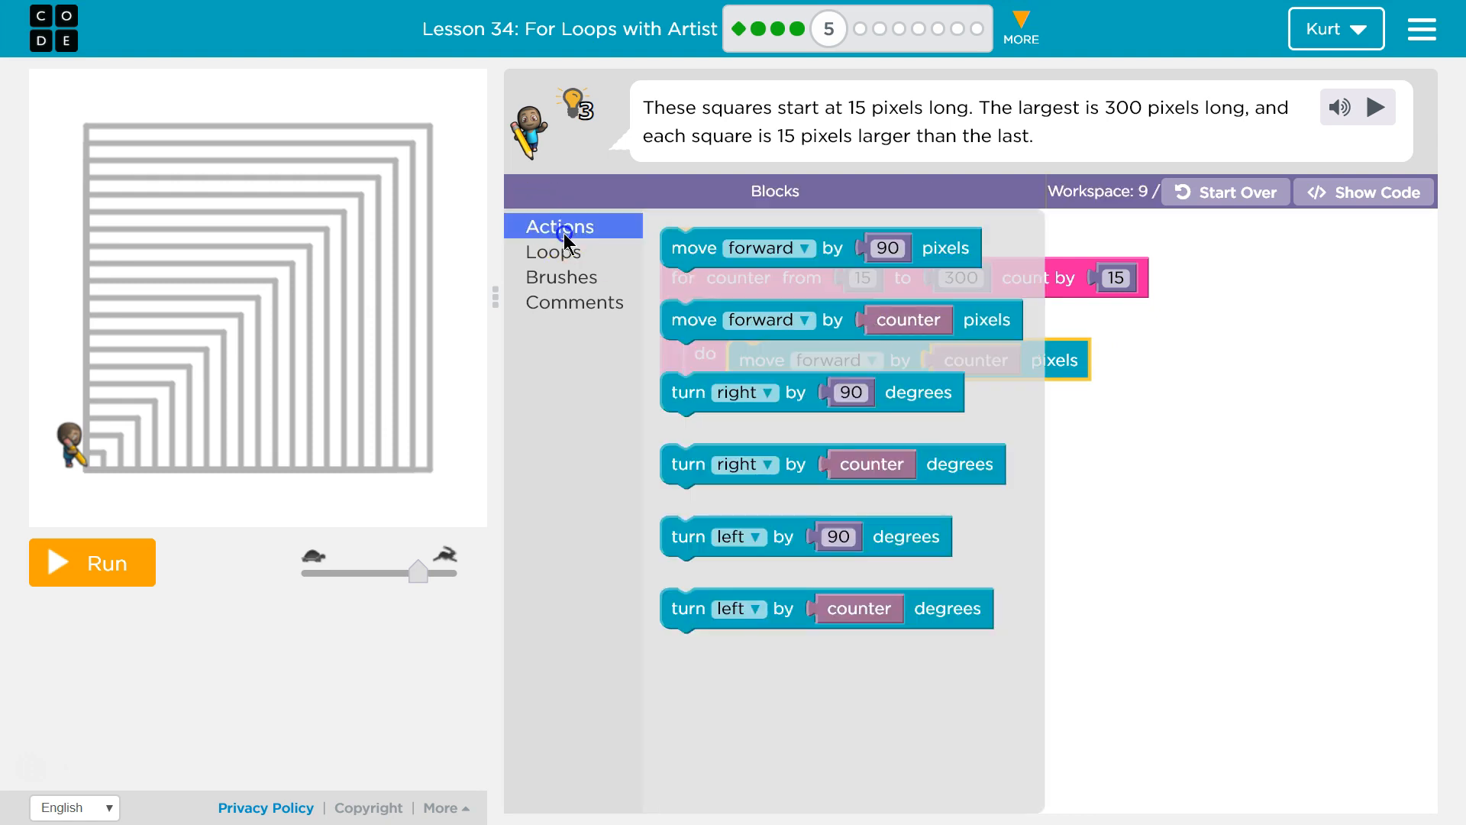
{"action": "mouse_move", "coordinate": [580, 233]}
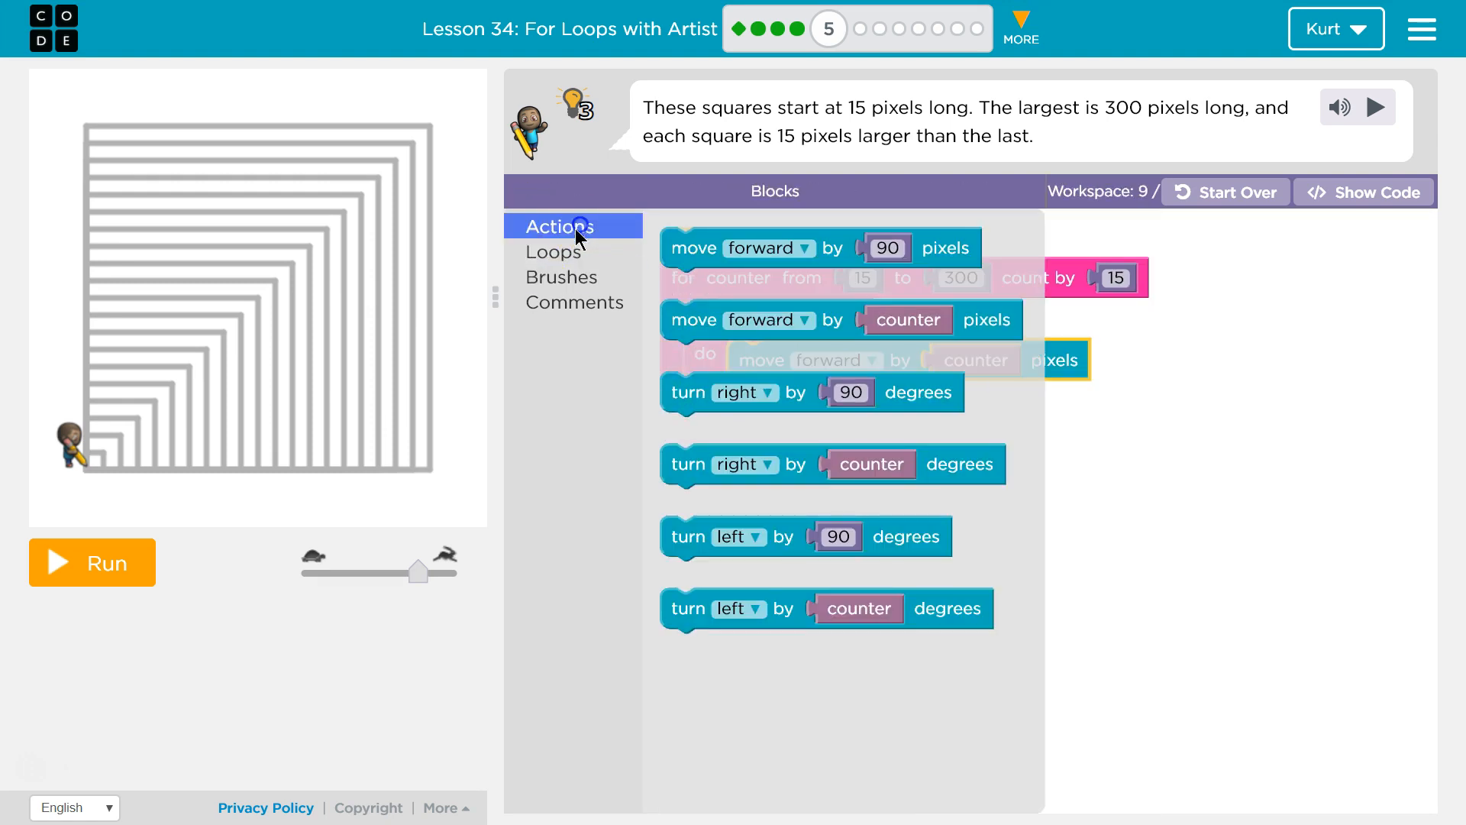
{"action": "mouse_move", "coordinate": [776, 552]}
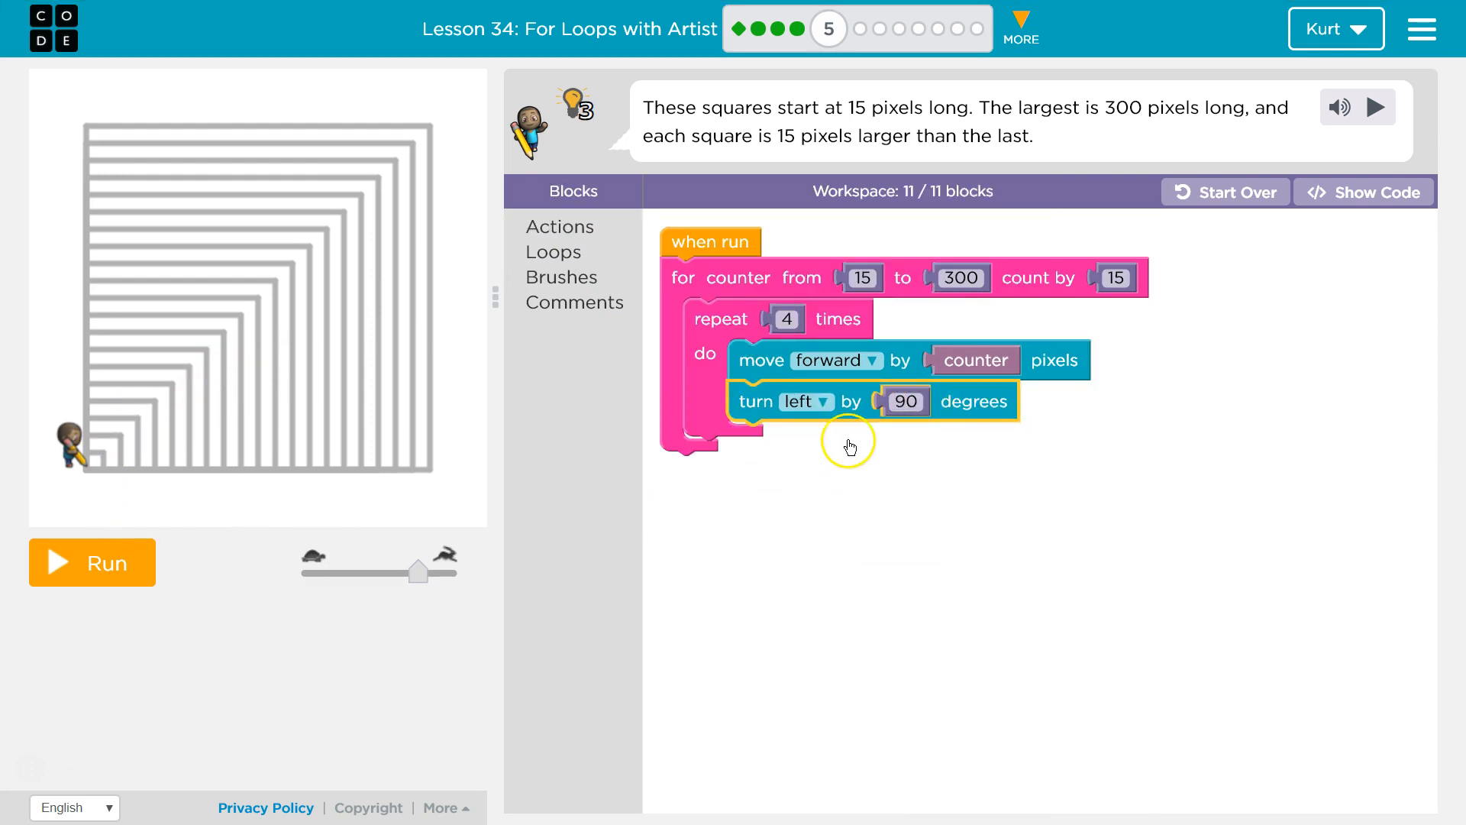
{"action": "mouse_move", "coordinate": [664, 291]}
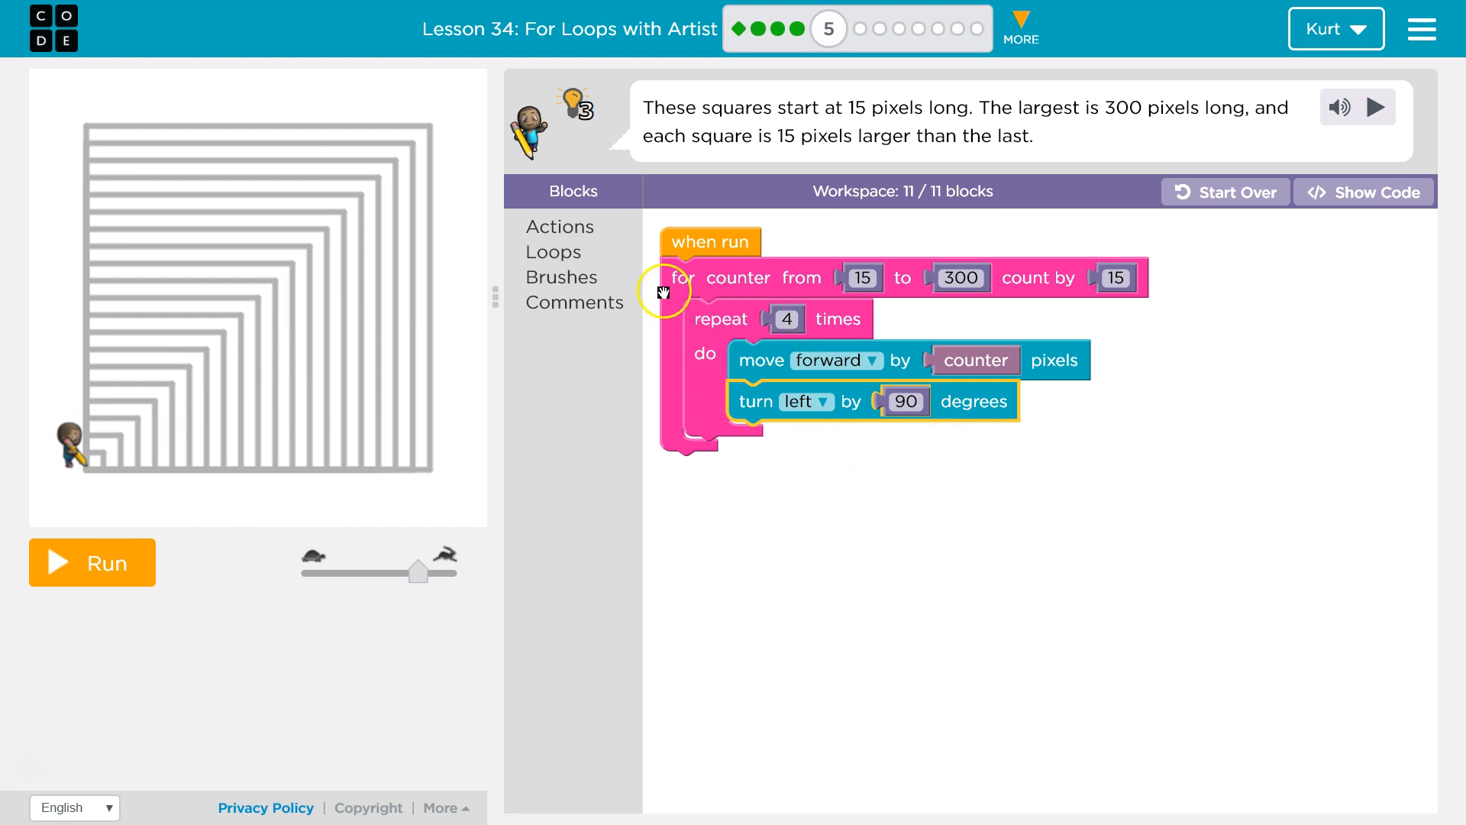
{"action": "mouse_move", "coordinate": [743, 282]}
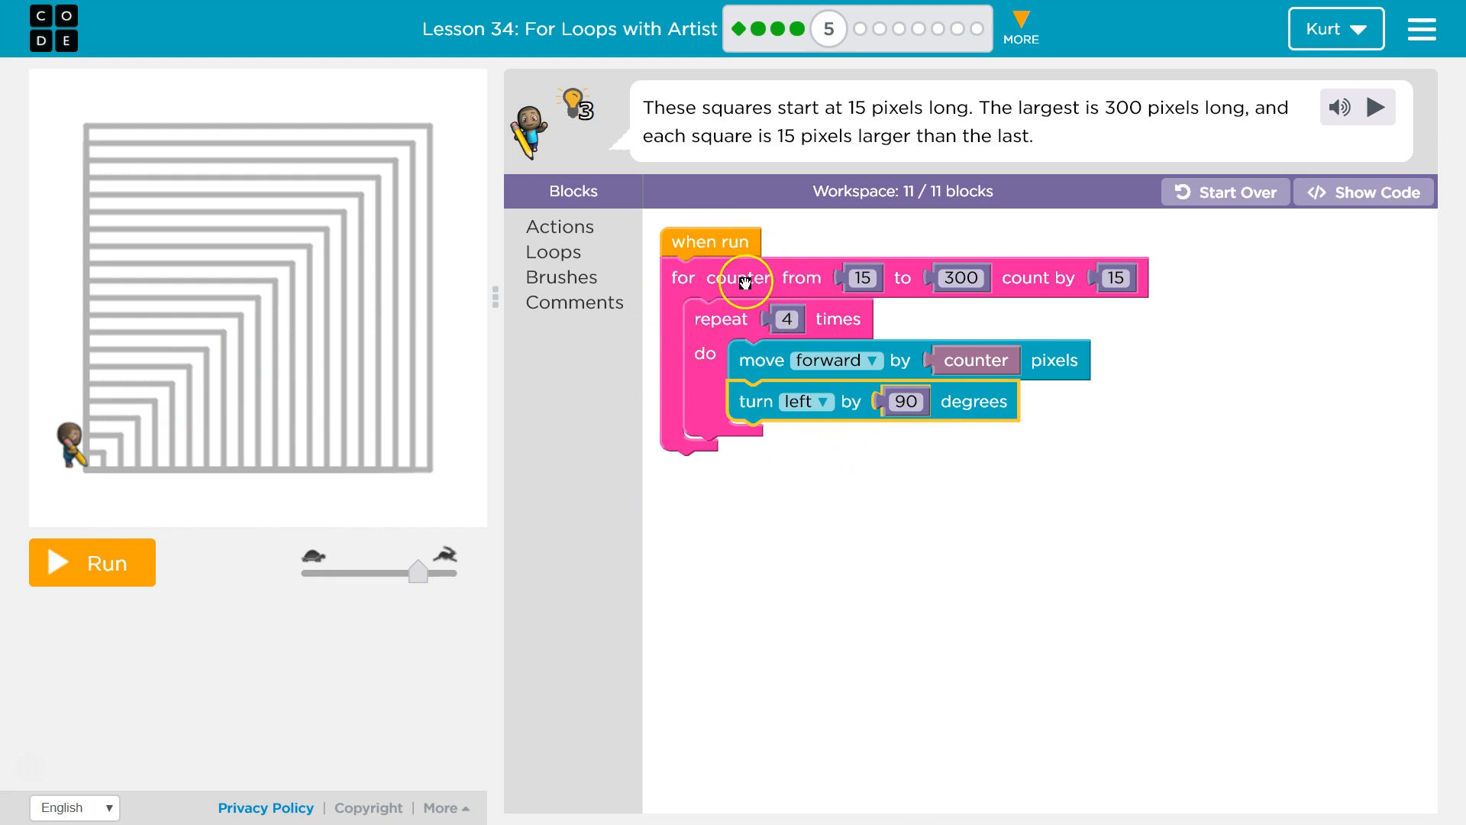
{"action": "mouse_move", "coordinate": [1009, 261]}
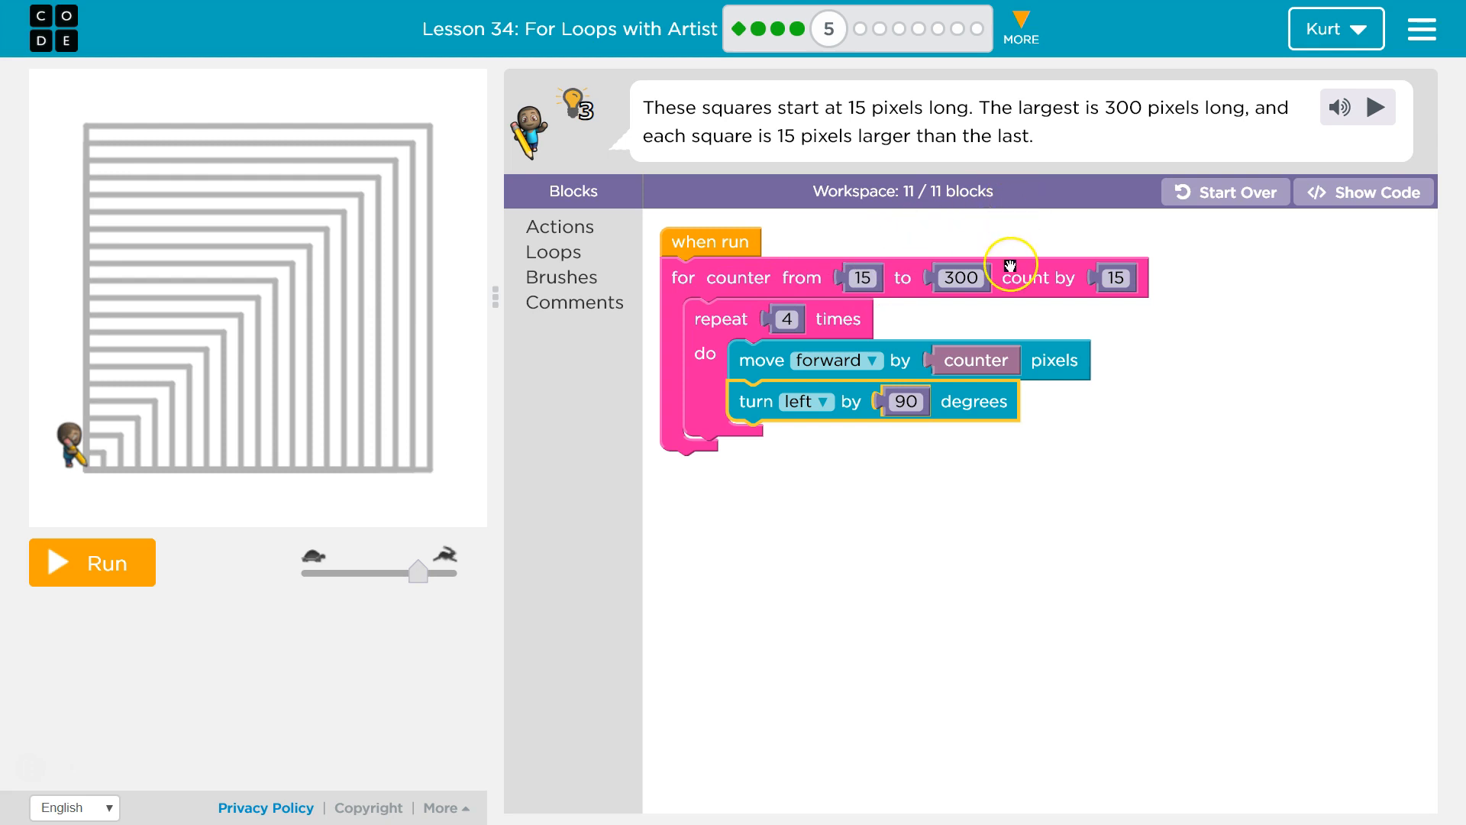
{"action": "mouse_move", "coordinate": [1145, 314]}
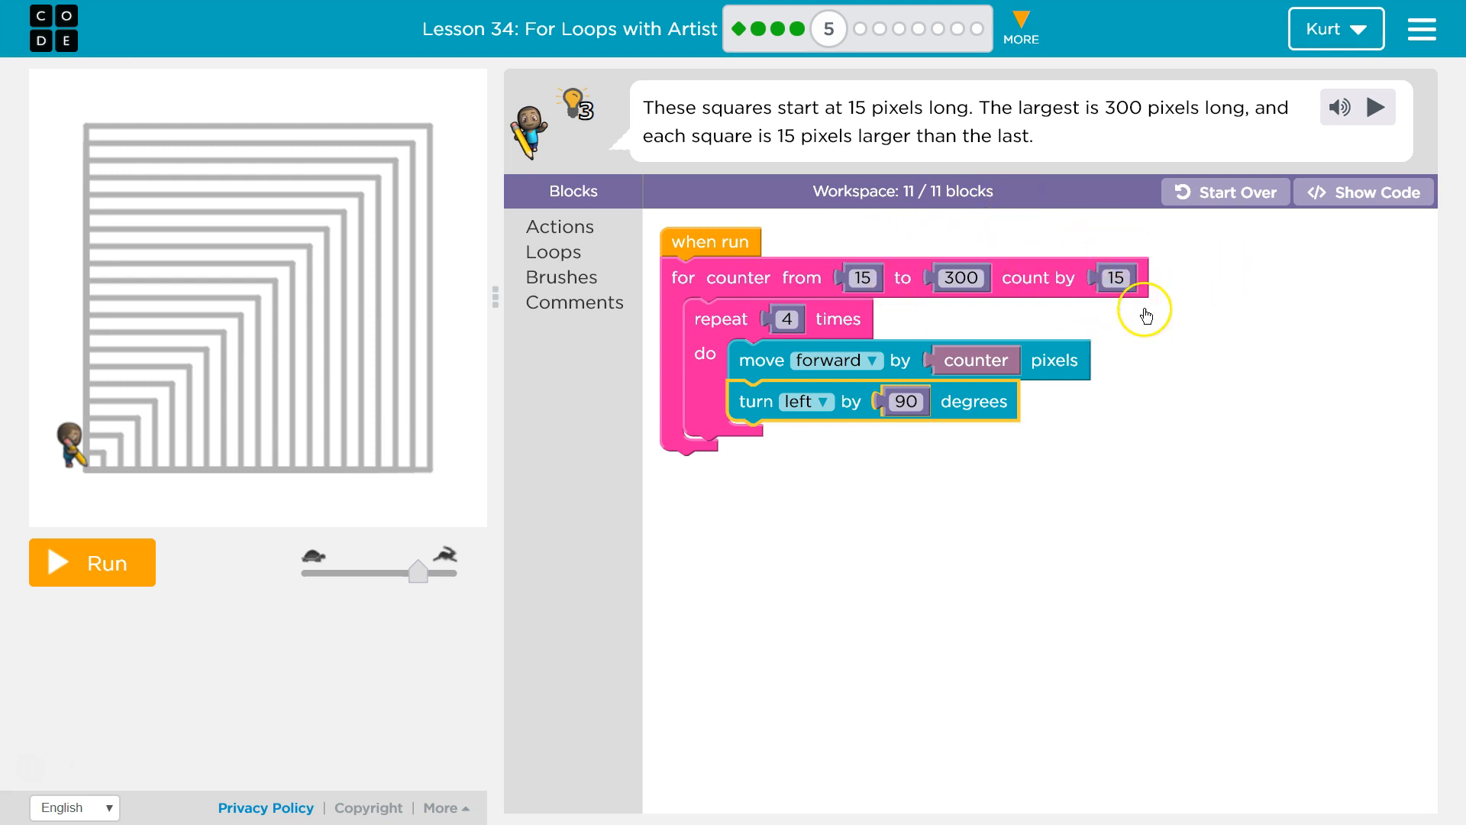
Step: Add the turn left 90 degrees block to the repeat body and run the program to draw the squares
{"action": "left_click", "coordinate": [788, 320]}
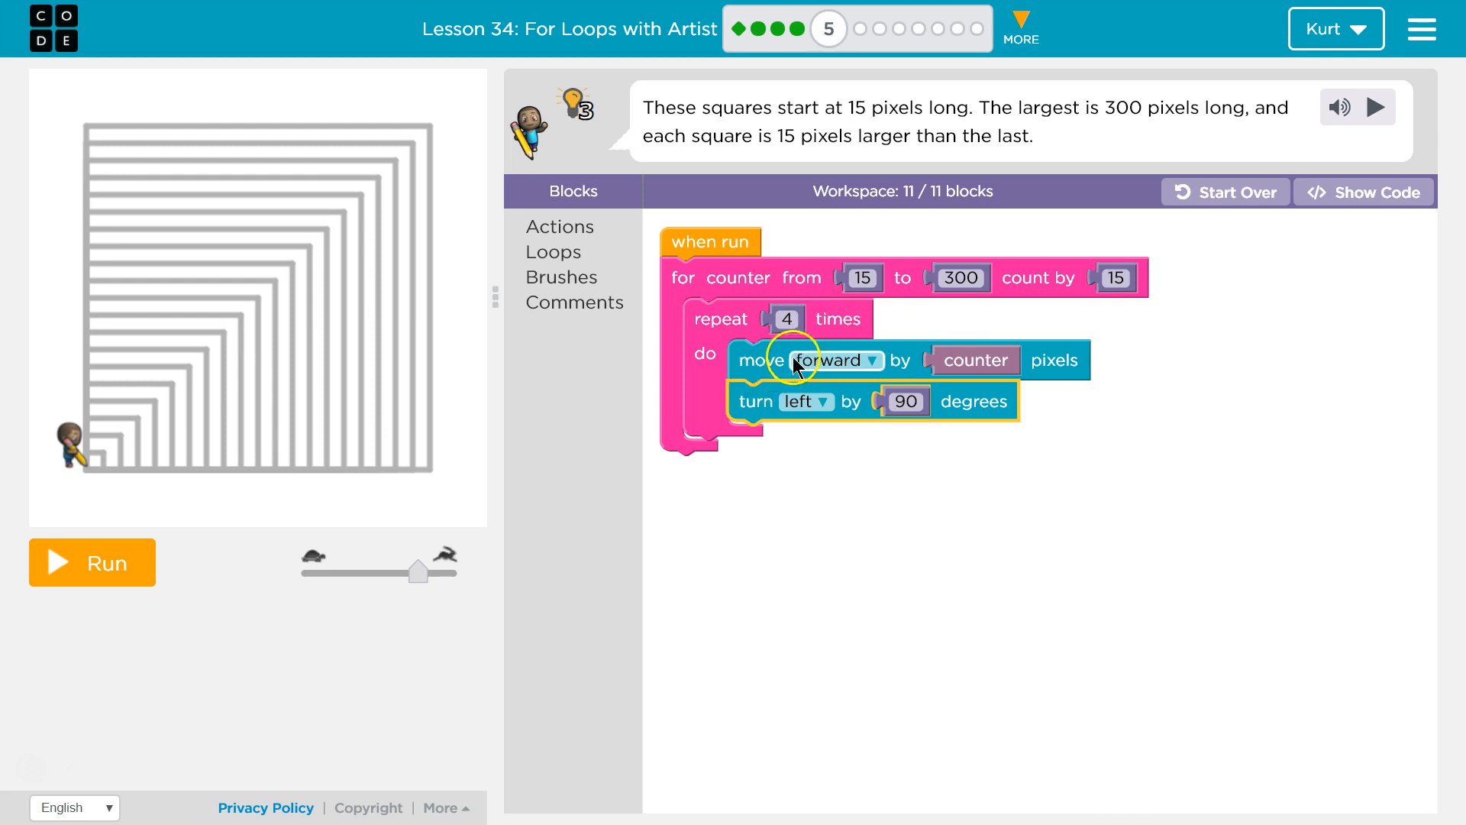
{"action": "mouse_move", "coordinate": [973, 365]}
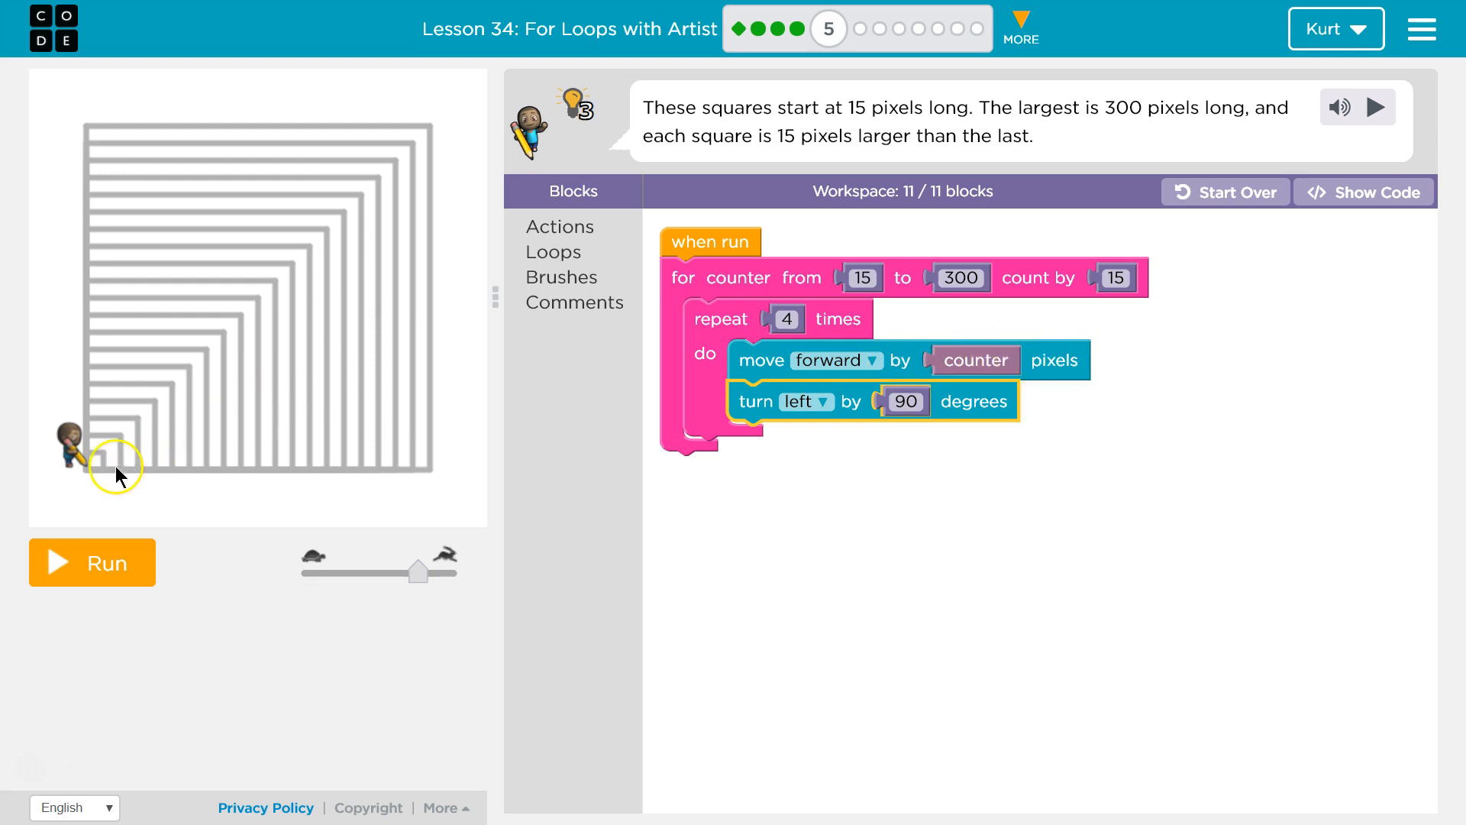
{"action": "mouse_move", "coordinate": [973, 360]}
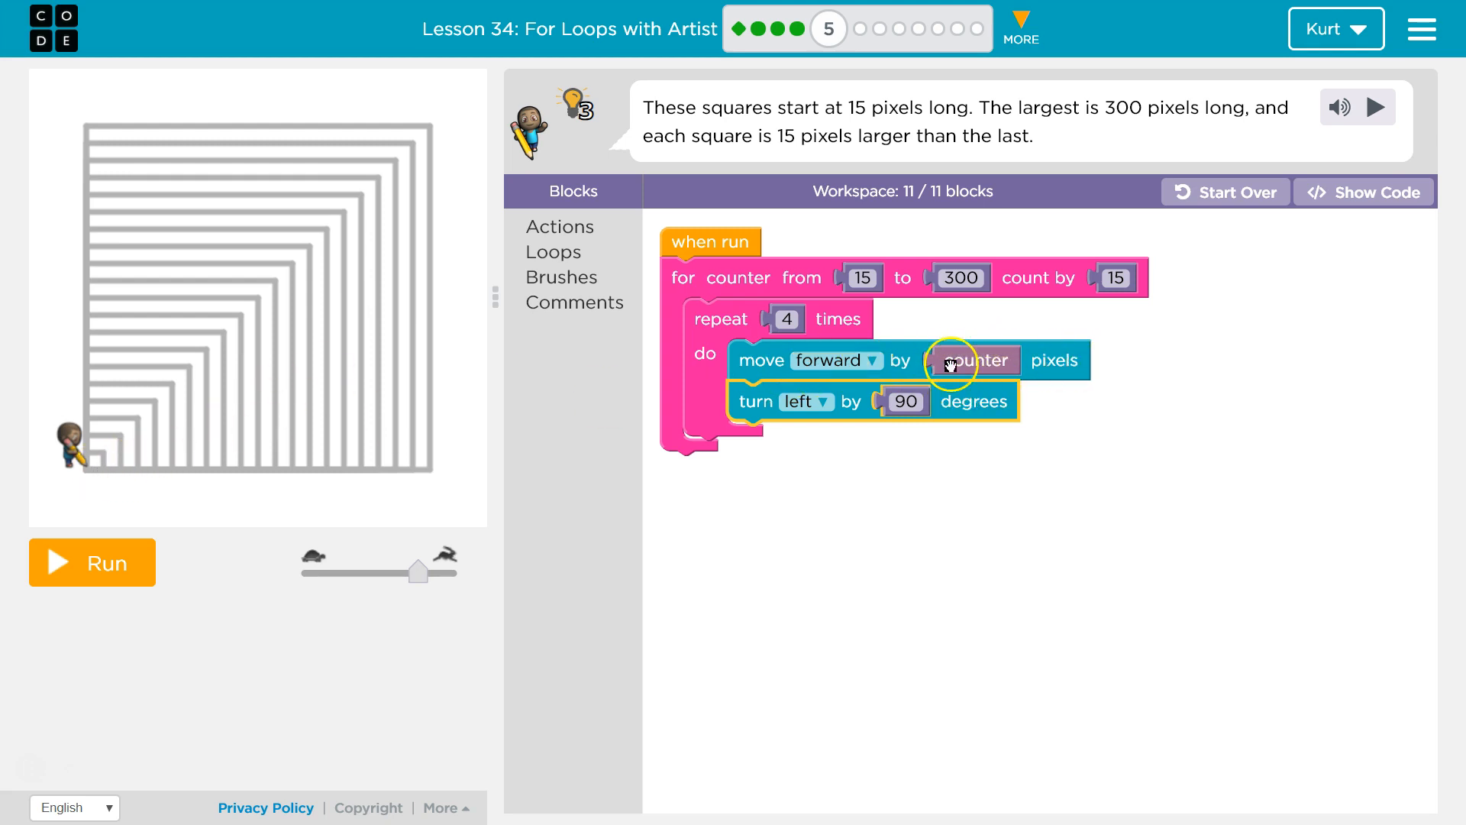
{"action": "mouse_move", "coordinate": [744, 409]}
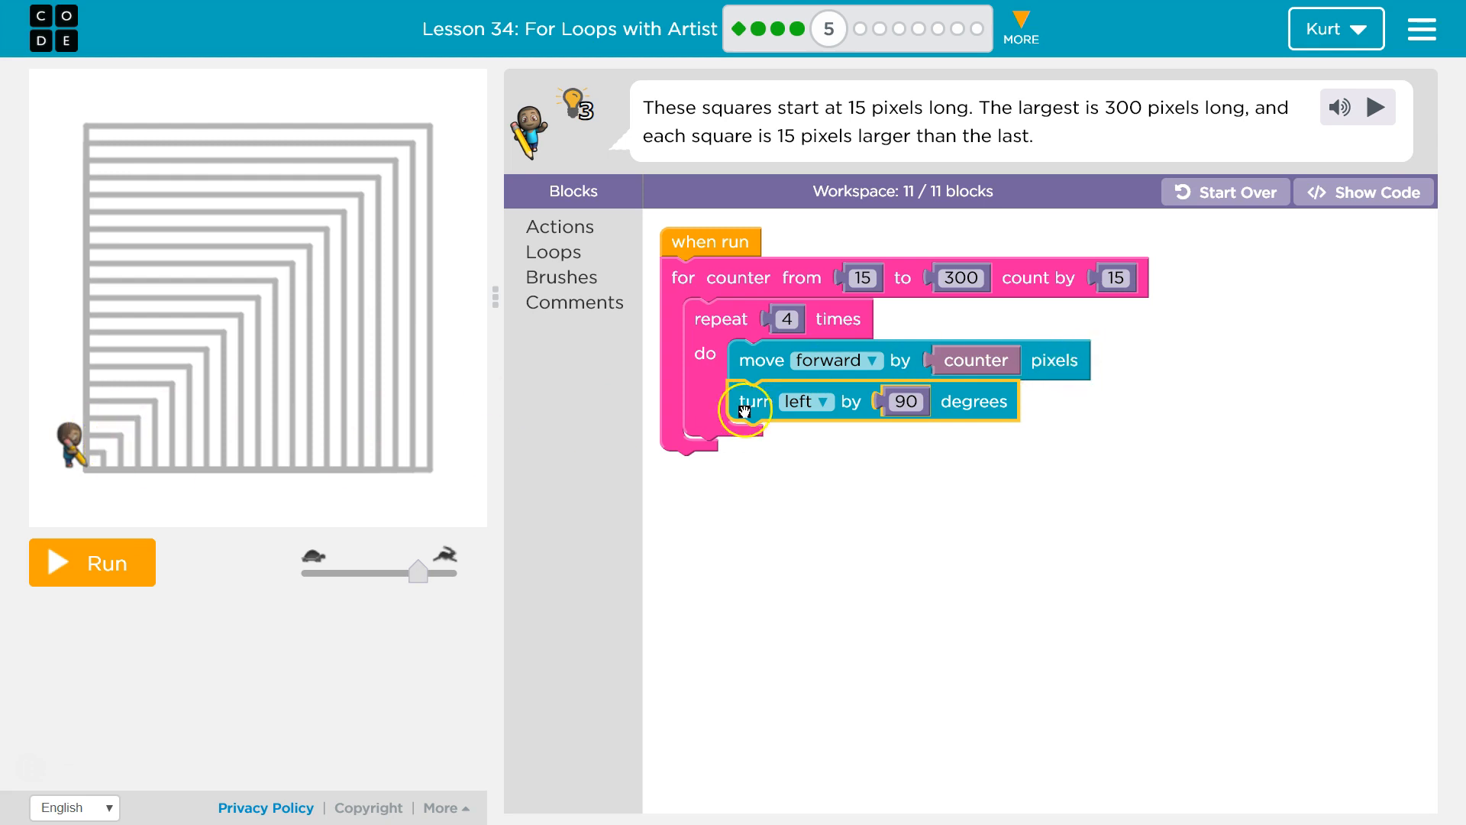
{"action": "mouse_move", "coordinate": [102, 472]}
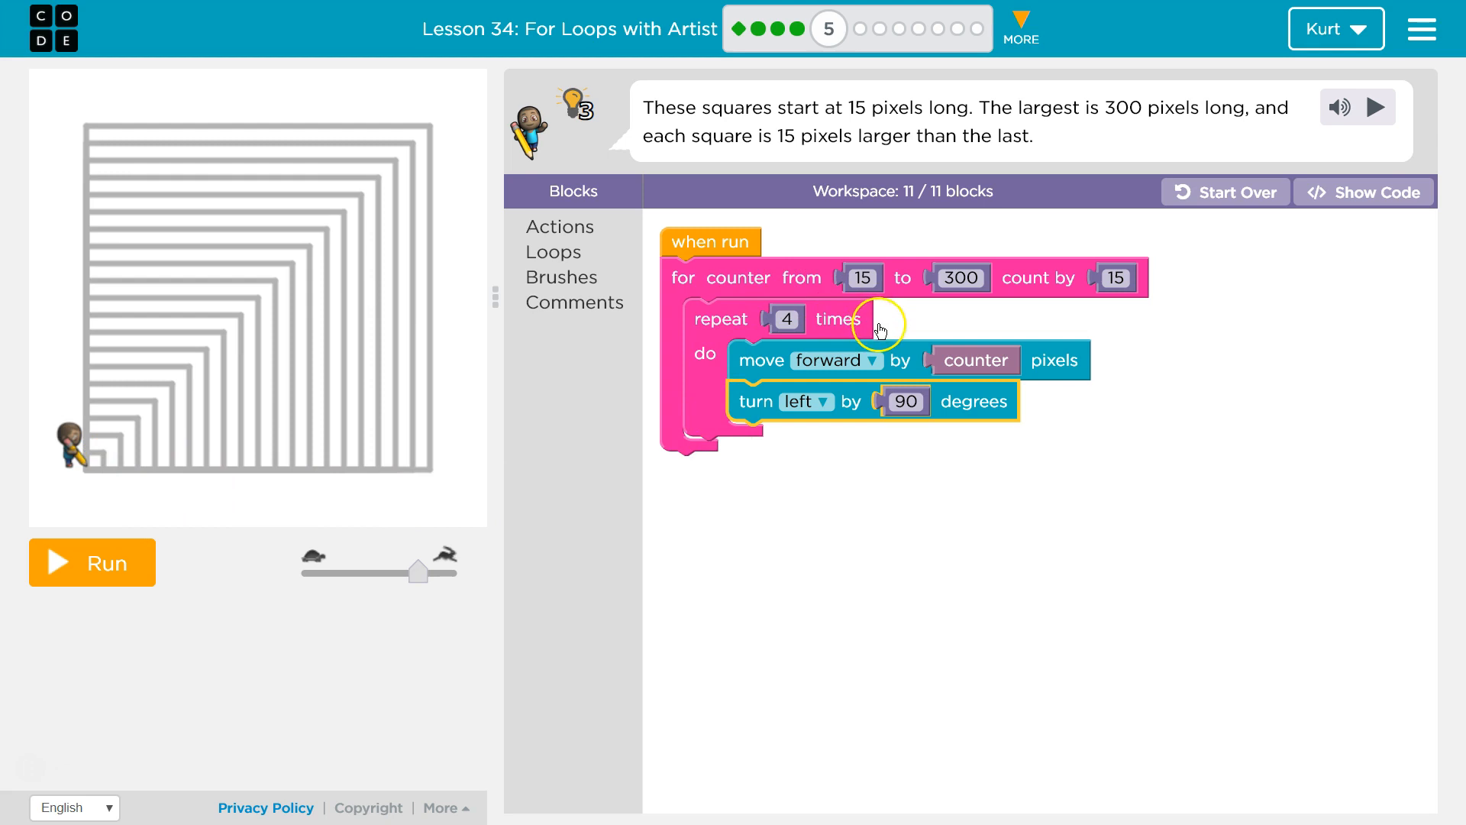
{"action": "mouse_move", "coordinate": [606, 417]}
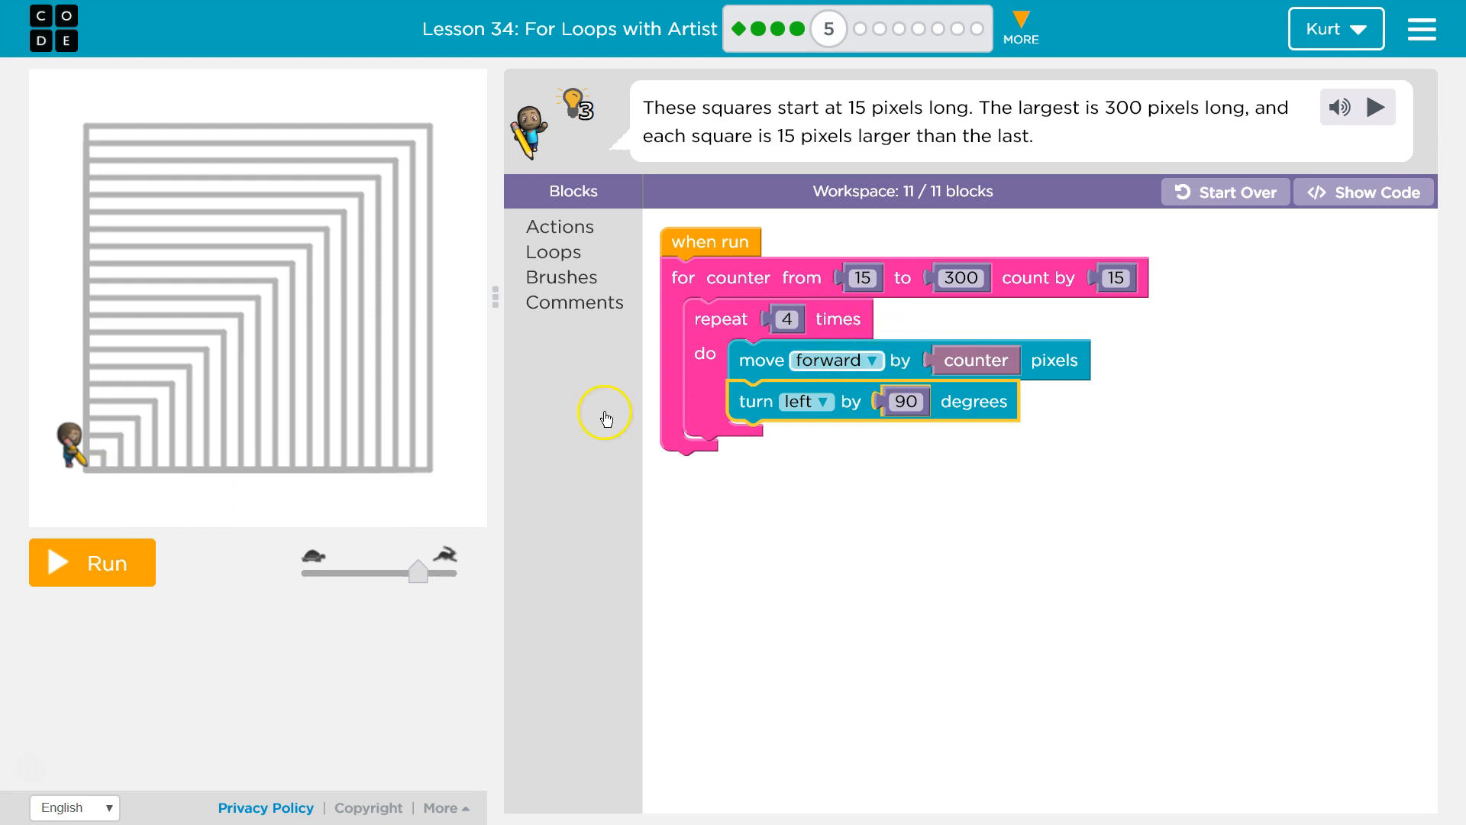
{"action": "mouse_move", "coordinate": [1057, 364]}
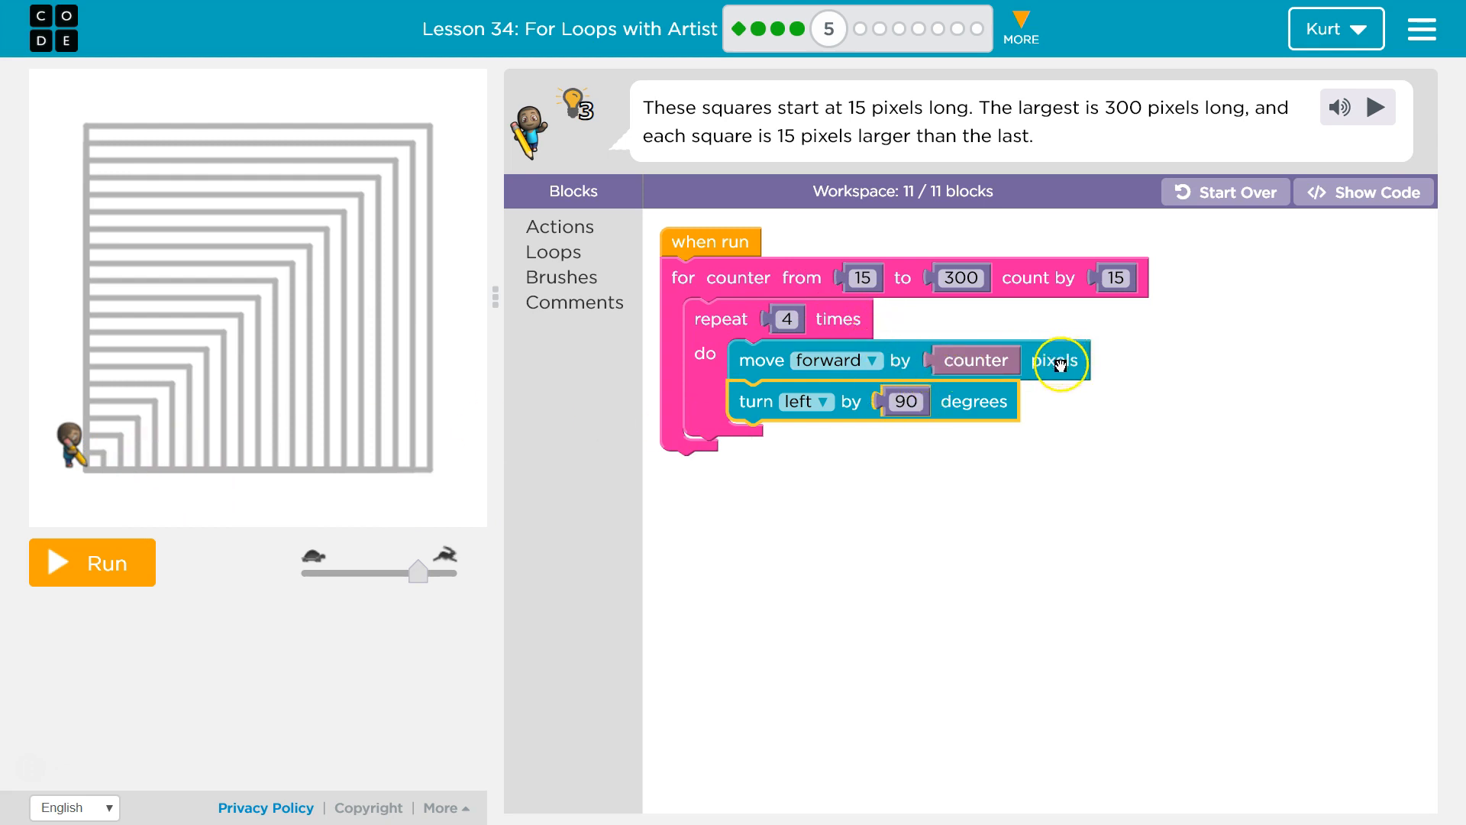
{"action": "mouse_move", "coordinate": [102, 458]}
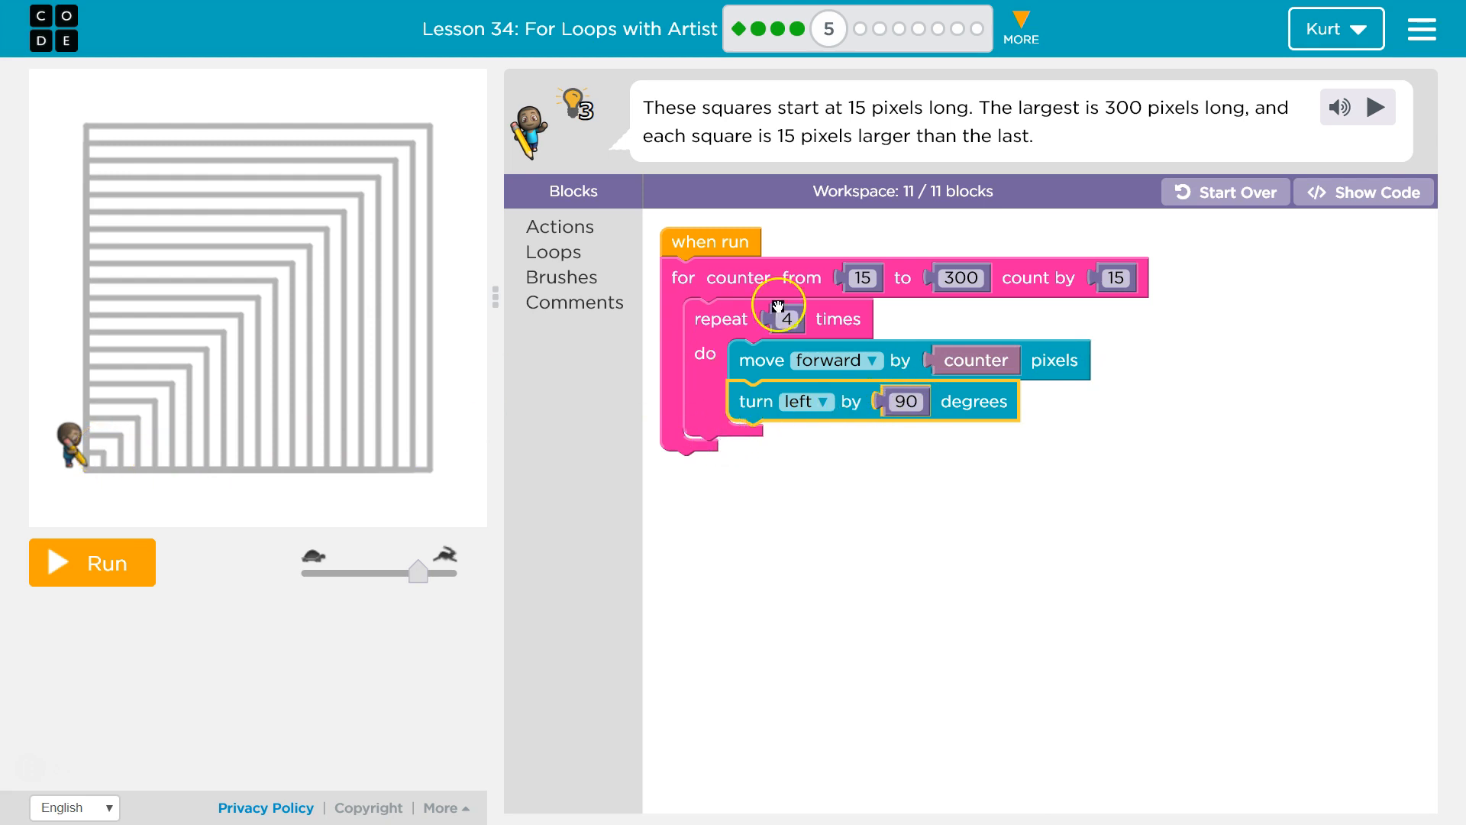
{"action": "mouse_move", "coordinate": [84, 456]}
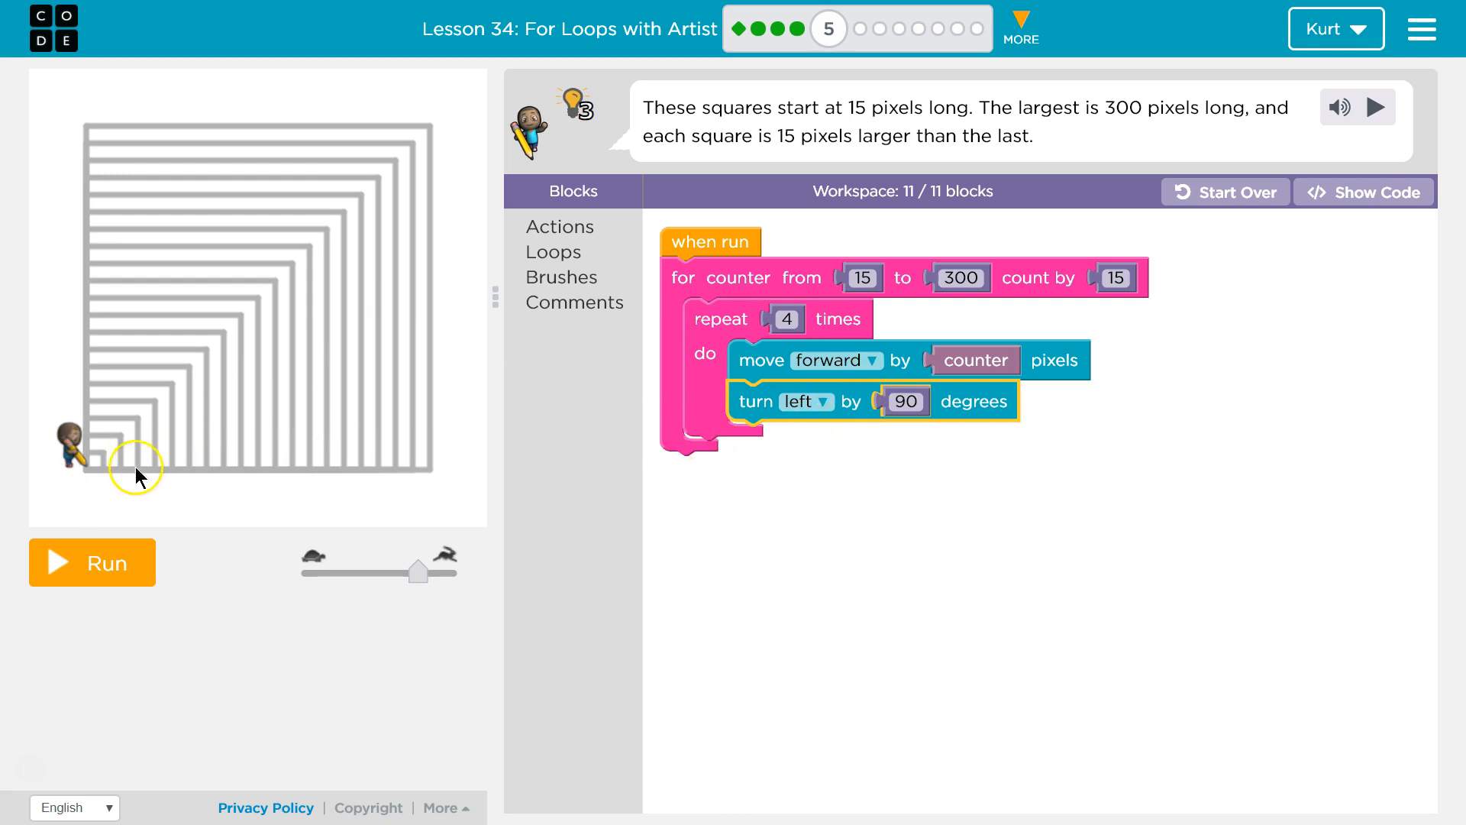
{"action": "mouse_move", "coordinate": [93, 472]}
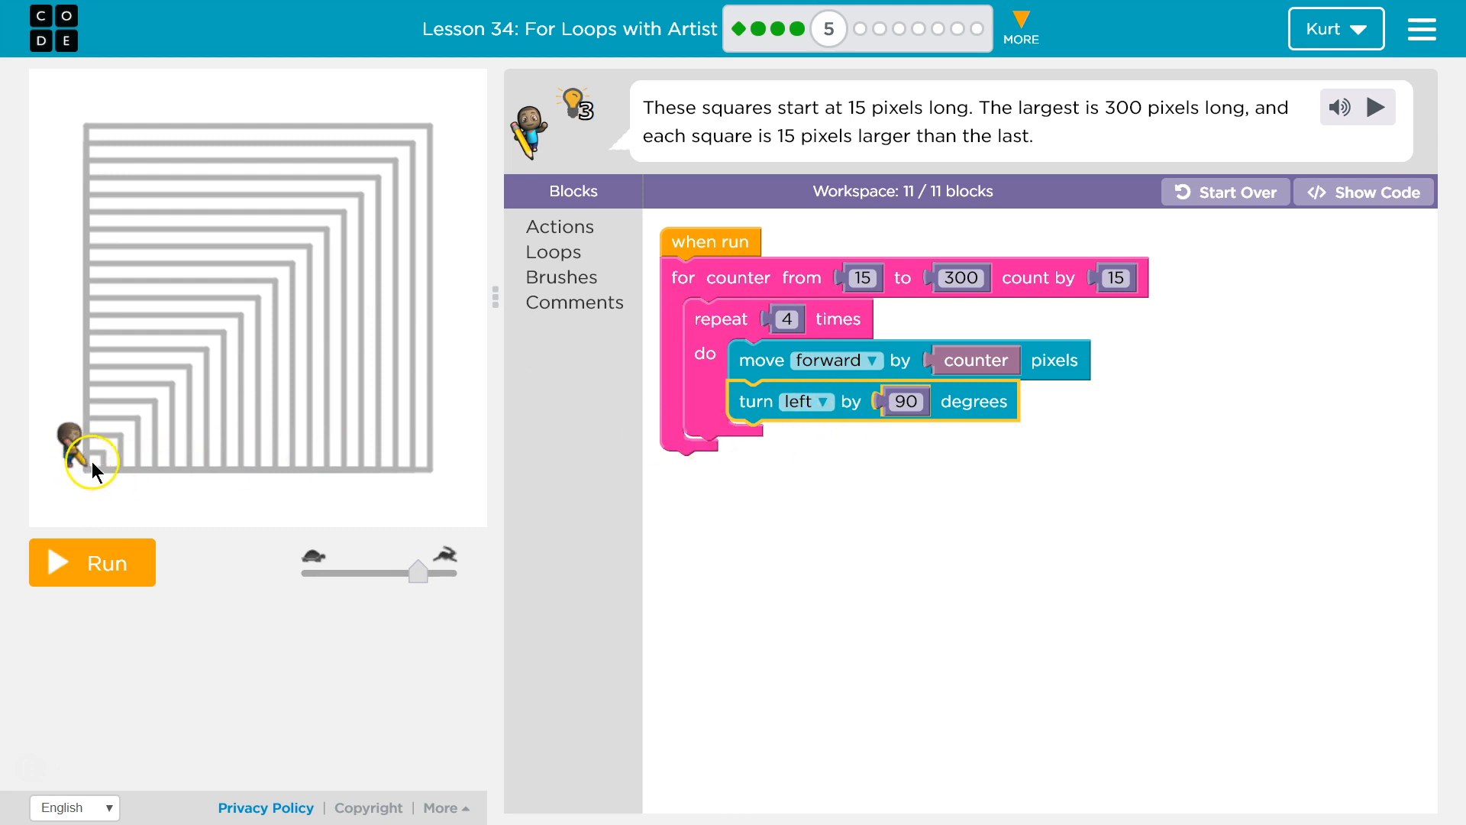
{"action": "mouse_move", "coordinate": [788, 432]}
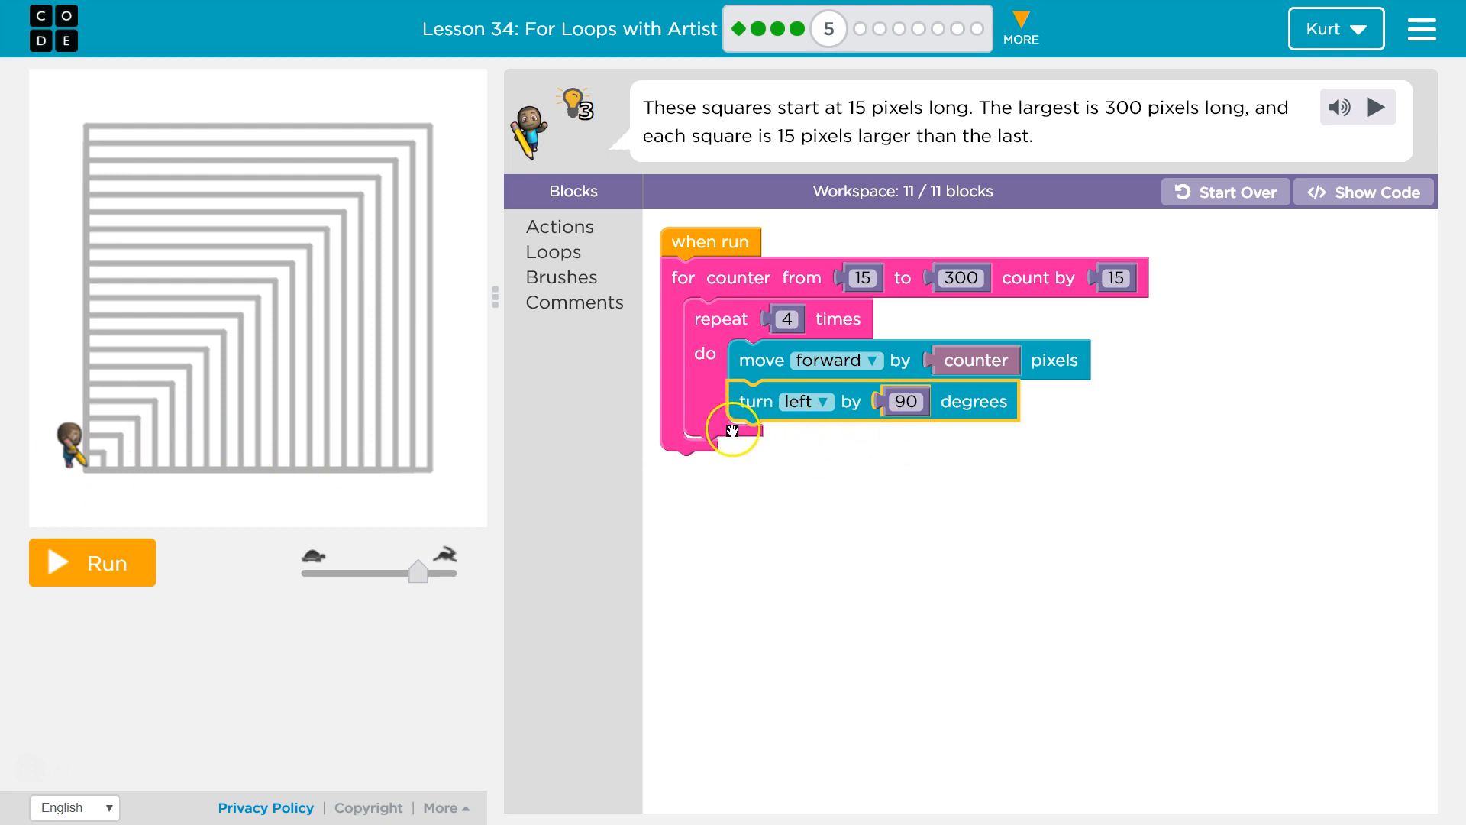
{"action": "mouse_move", "coordinate": [669, 308]}
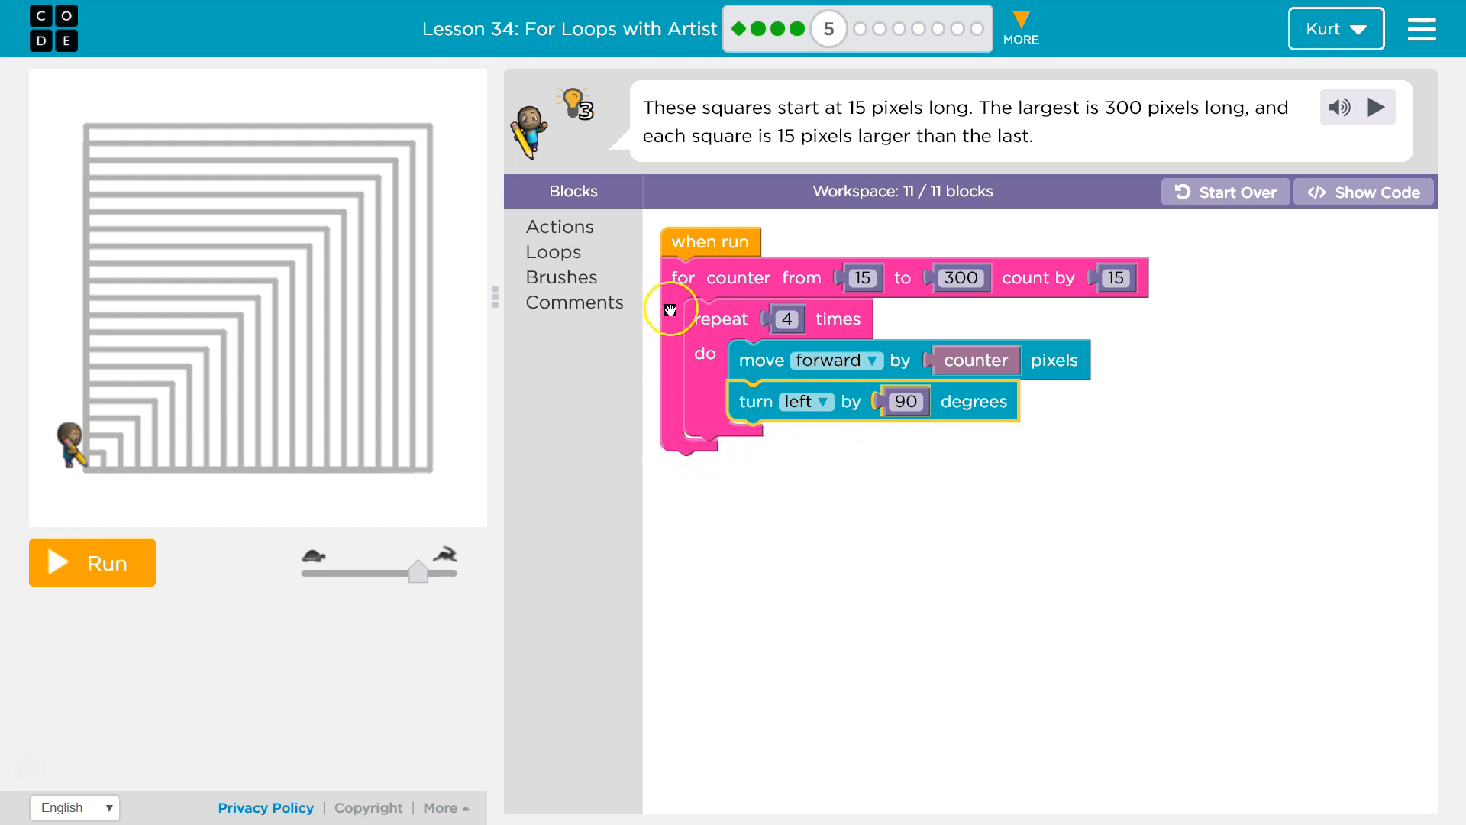
{"action": "left_click", "coordinate": [861, 277]}
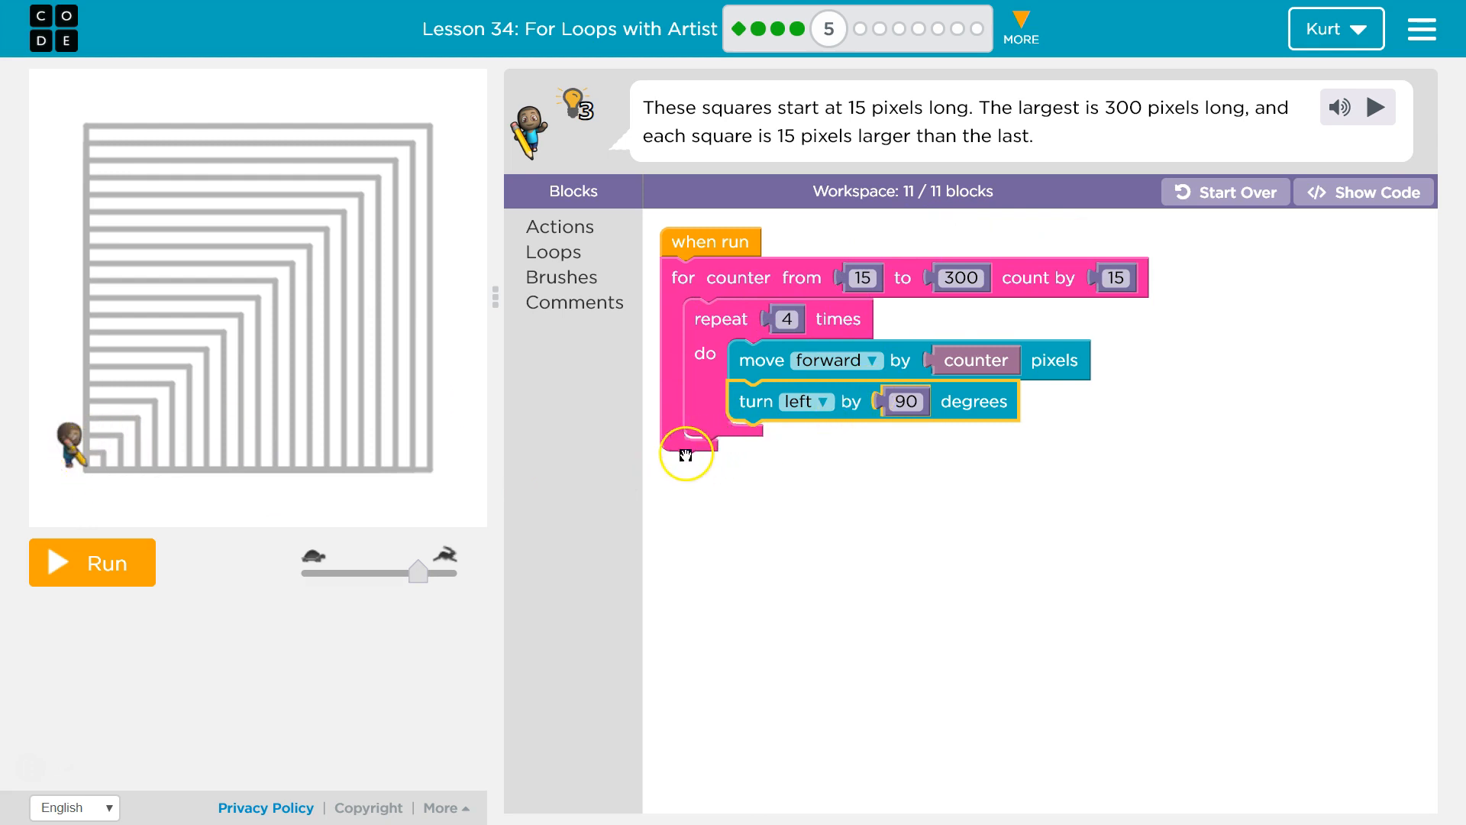
{"action": "mouse_move", "coordinate": [1147, 177]}
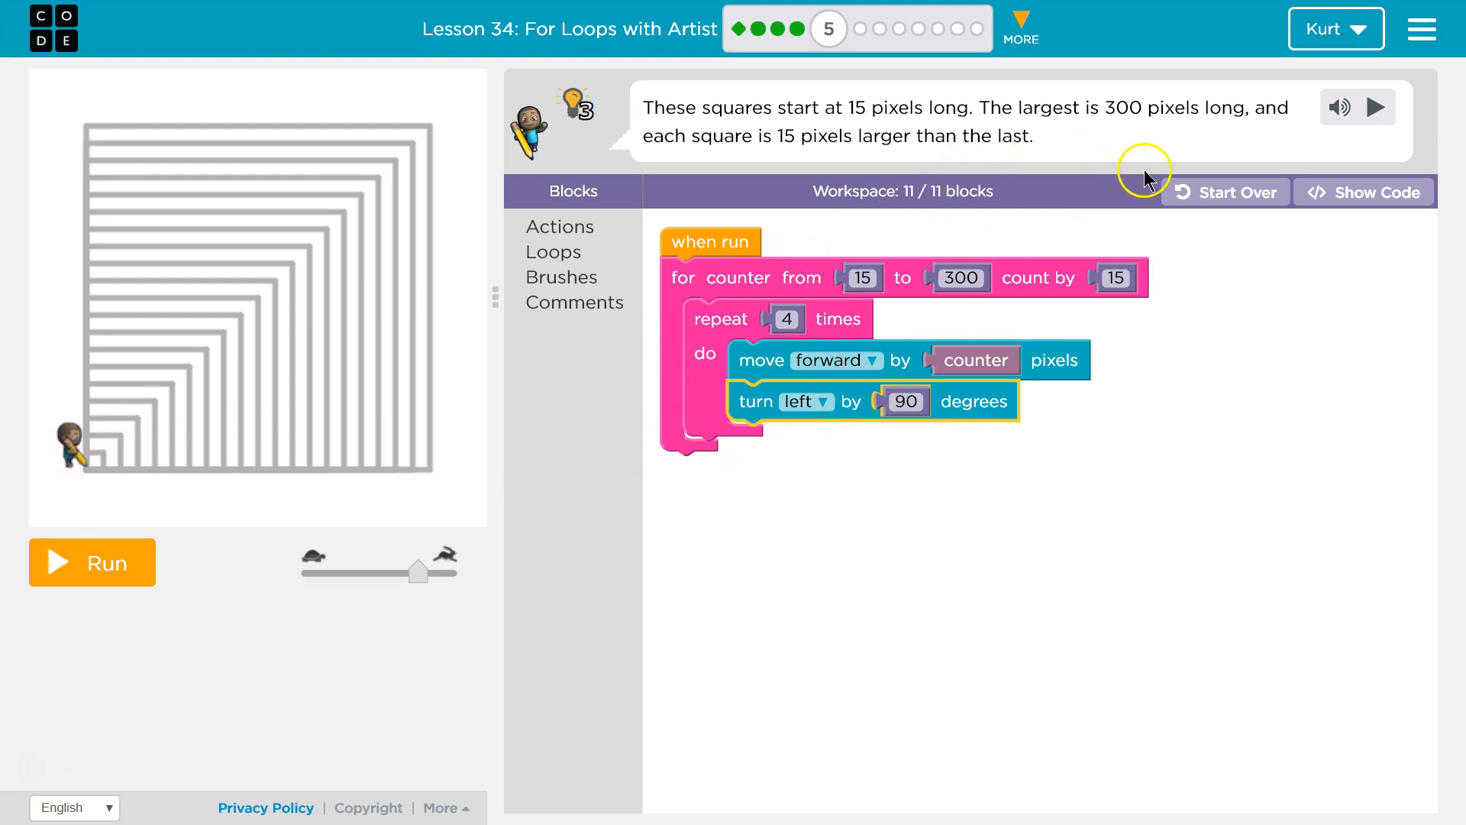
{"action": "mouse_move", "coordinate": [1066, 298]}
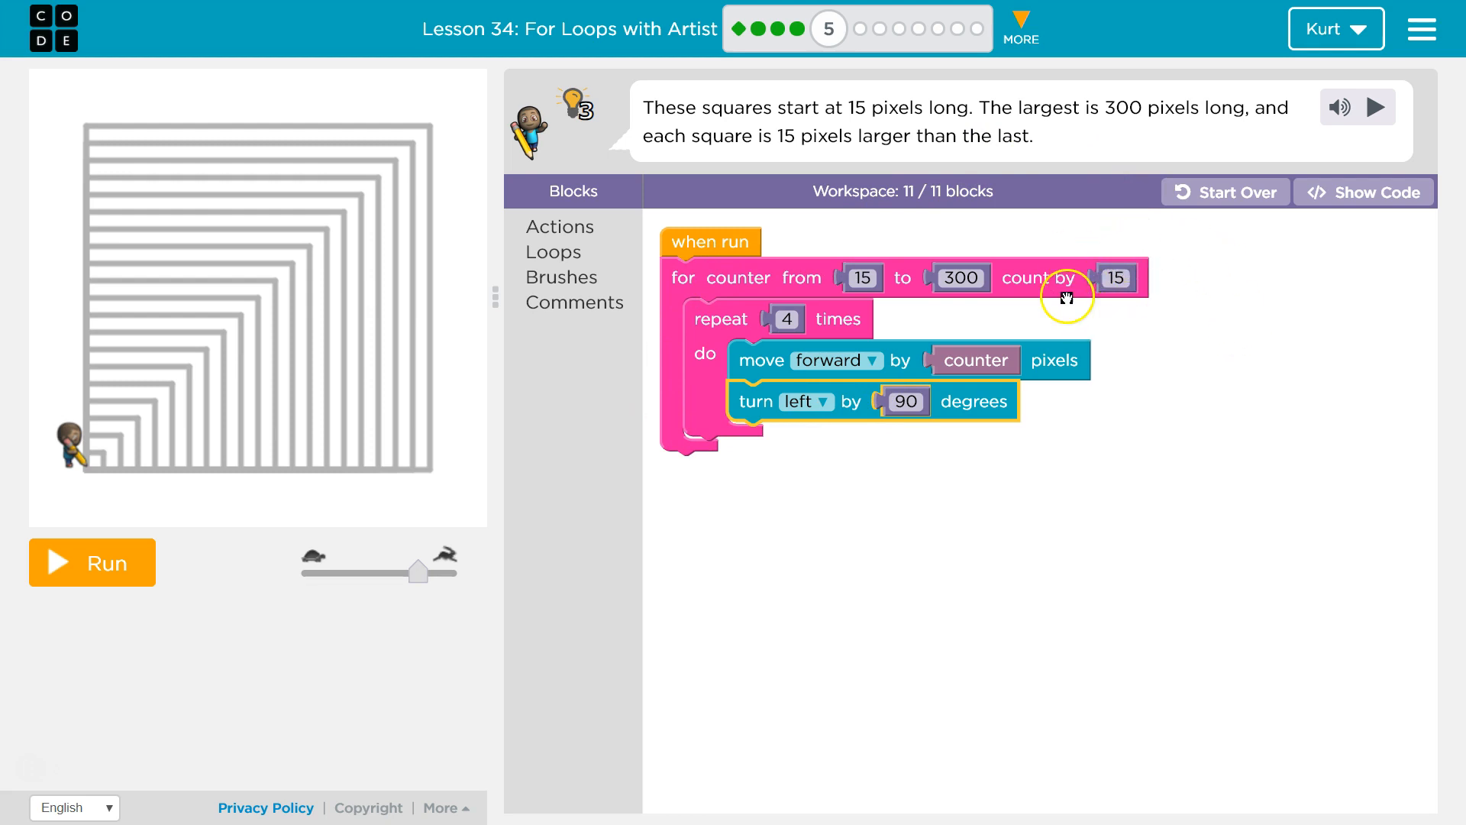
{"action": "mouse_move", "coordinate": [151, 464]}
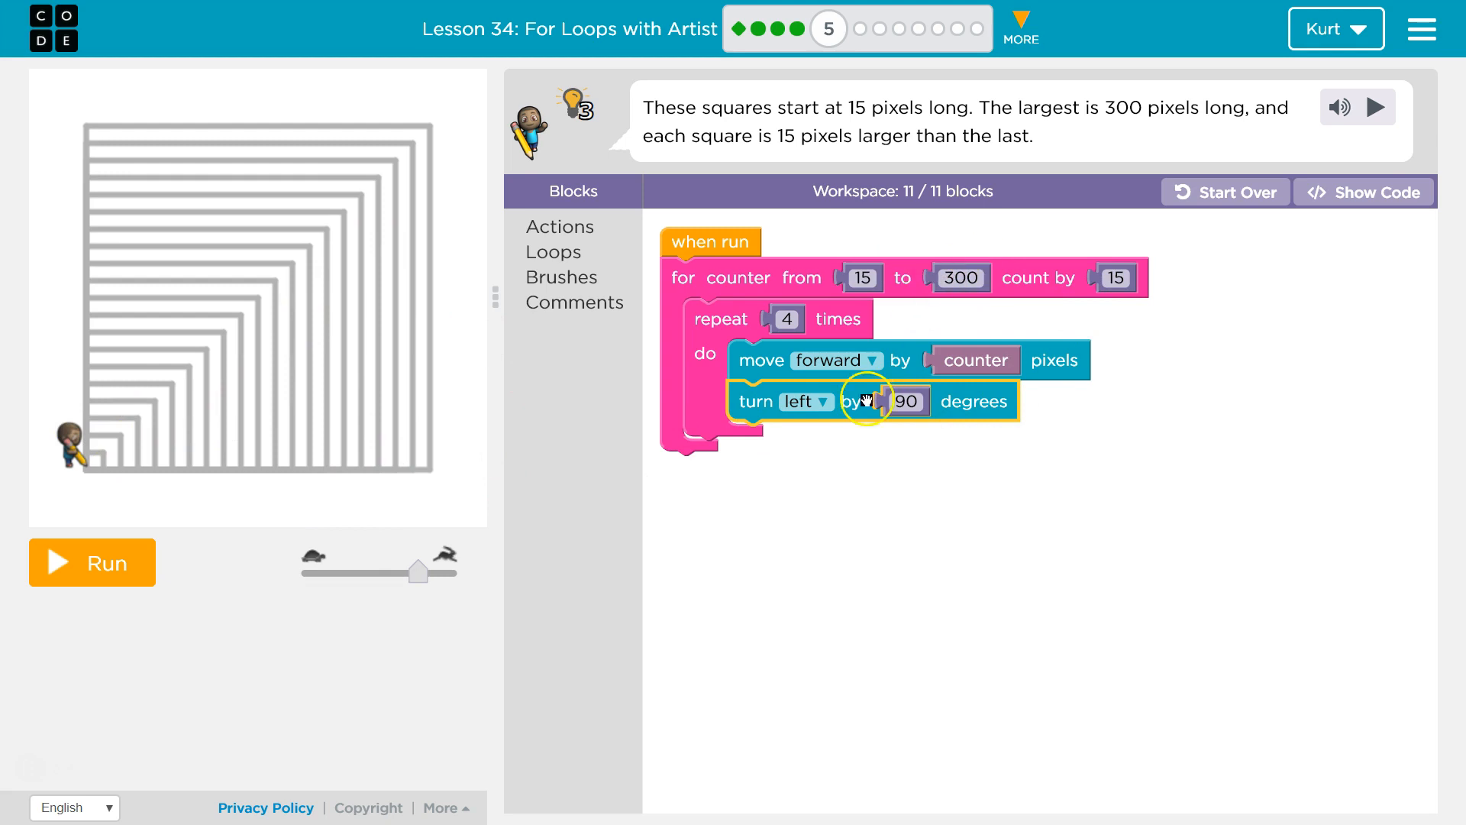
{"action": "left_click", "coordinate": [91, 562]}
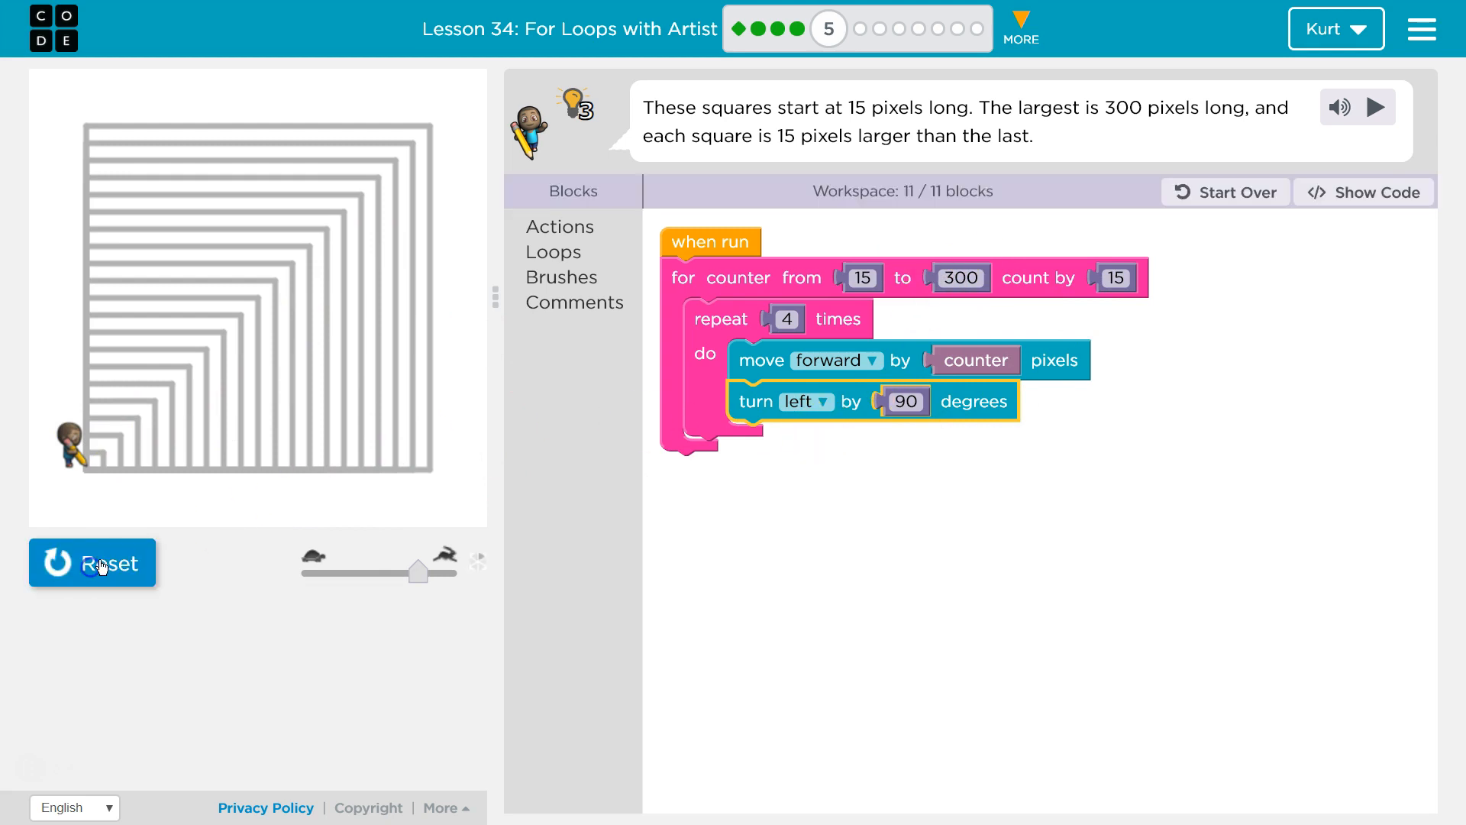